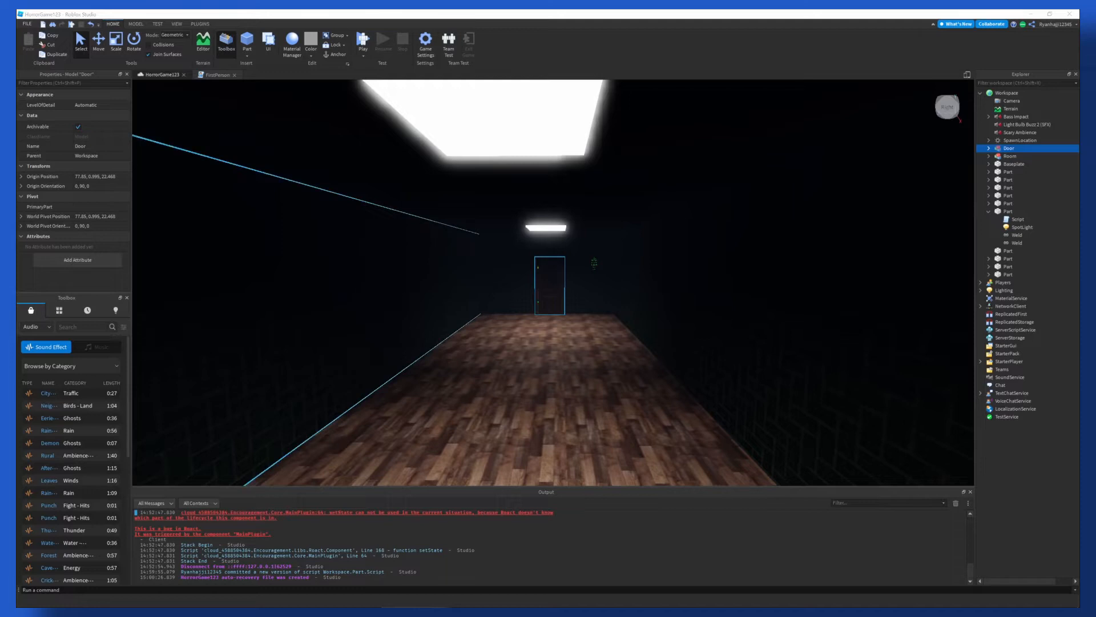
Step: Open the existing corridor light part's Script for editing from the Explorer
click(362, 39)
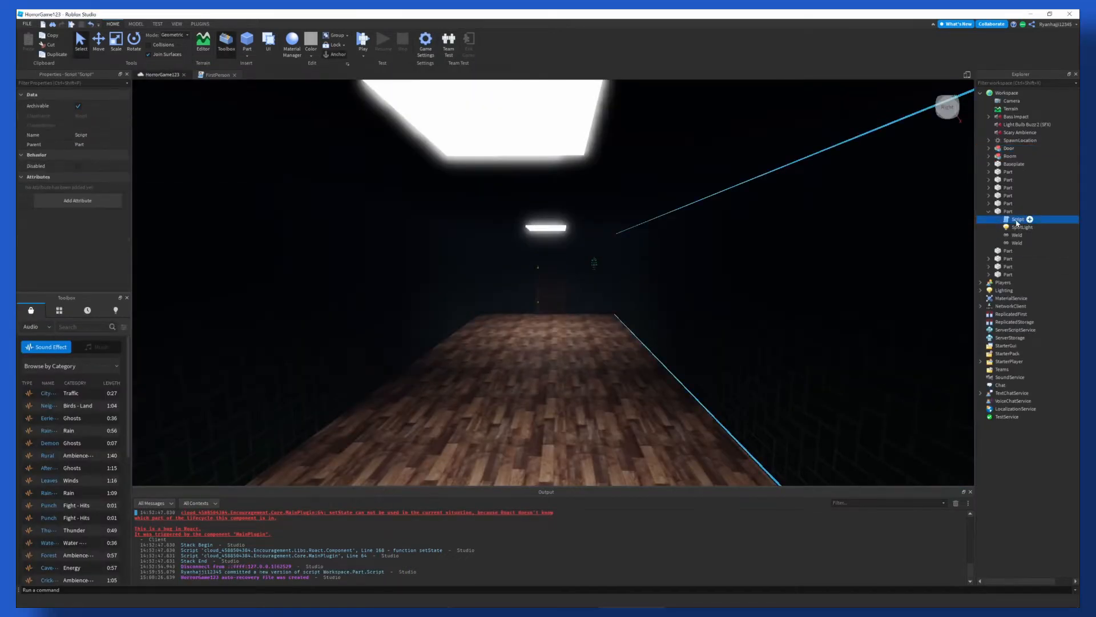
double_click(1017, 218)
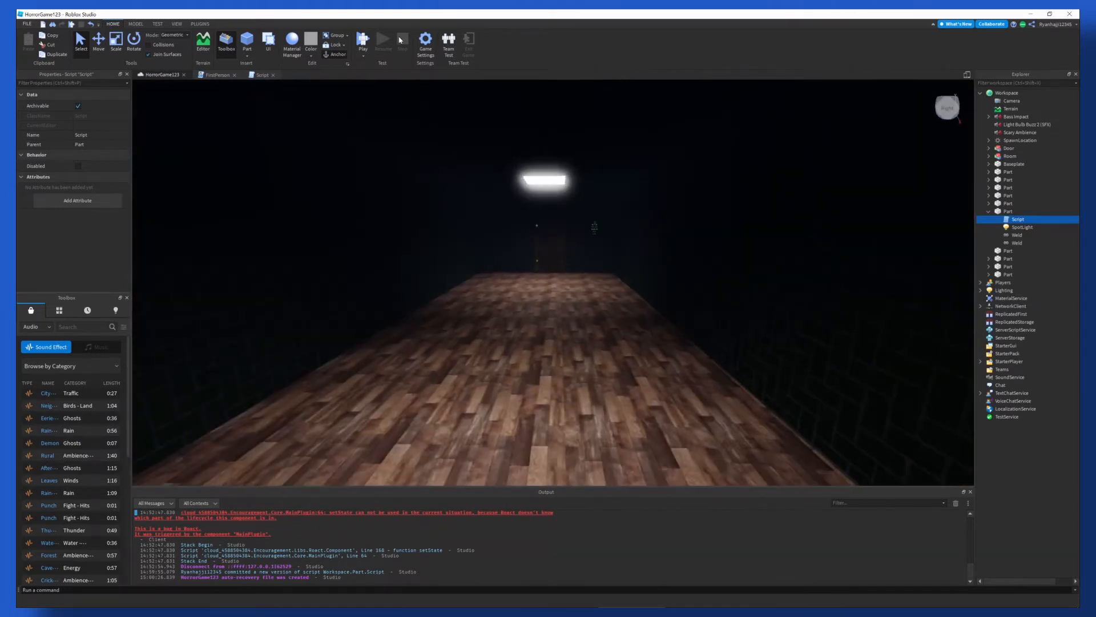
Step: Return to the HorrorGame123 viewport tab, leaving the light Script tab open
click(363, 40)
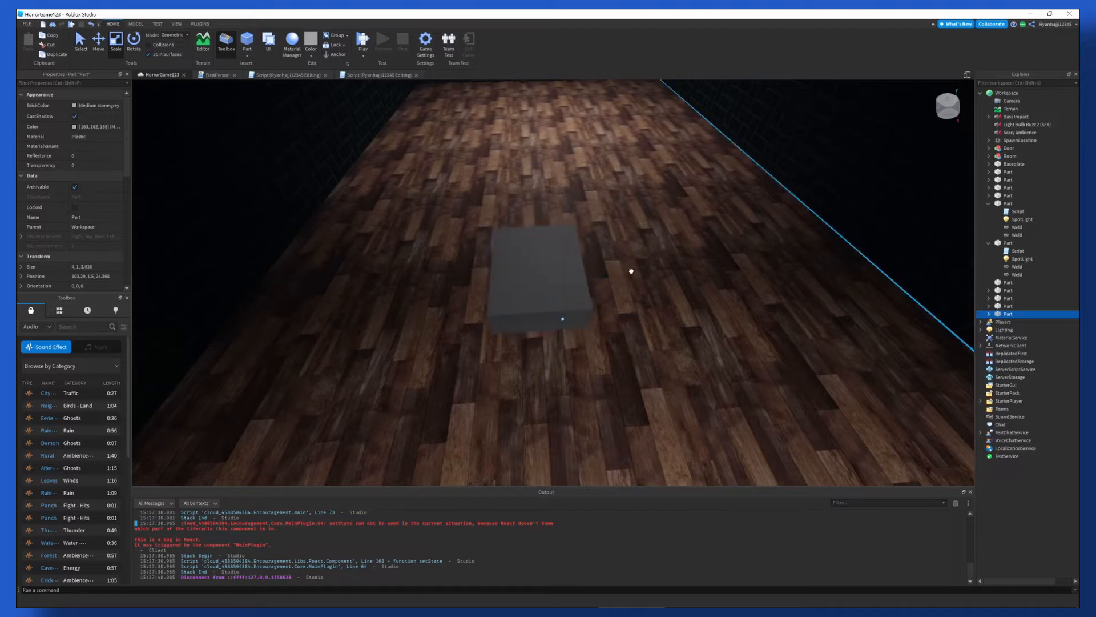
Step: Select the newly inserted grey part on the corridor floor
click(553, 273)
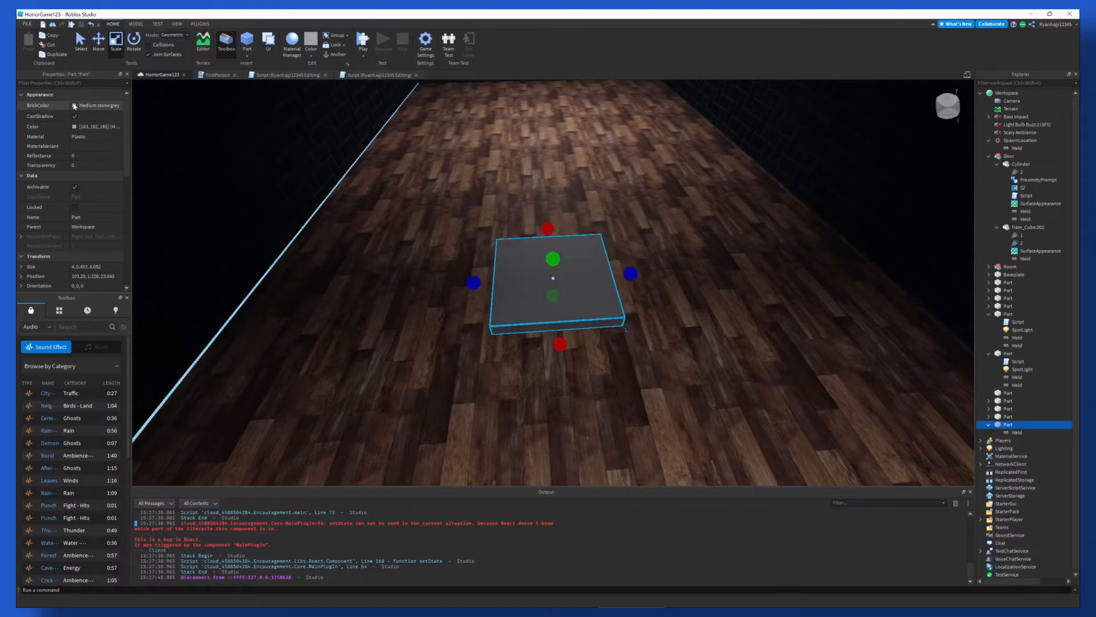
Step: Make the panel Institutional white (248,248,248) with the Neon material
click(98, 105)
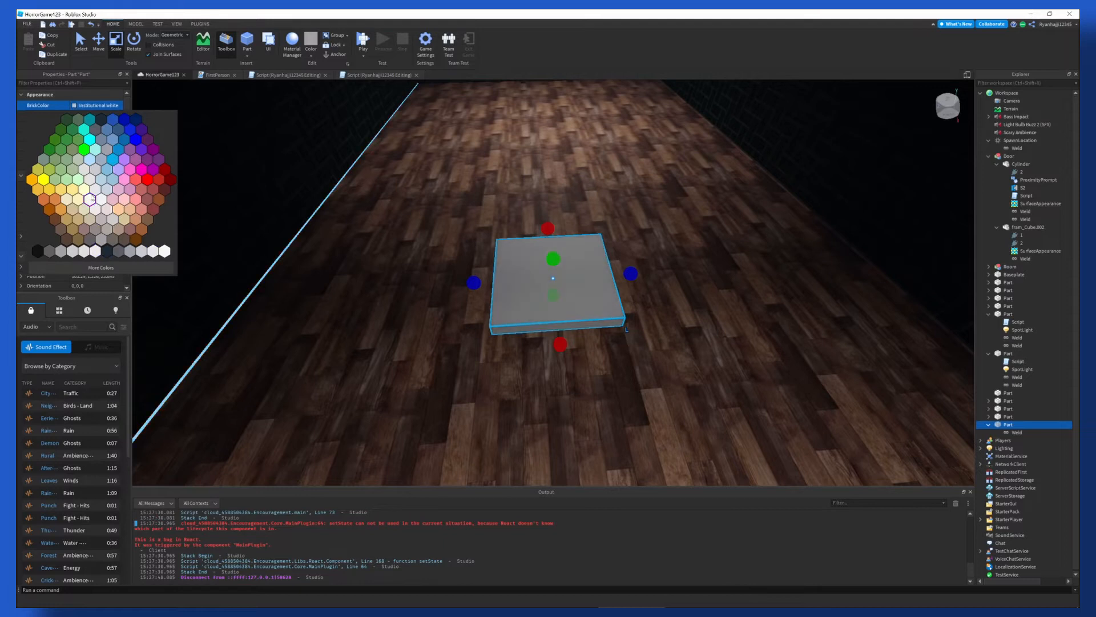
click(101, 267)
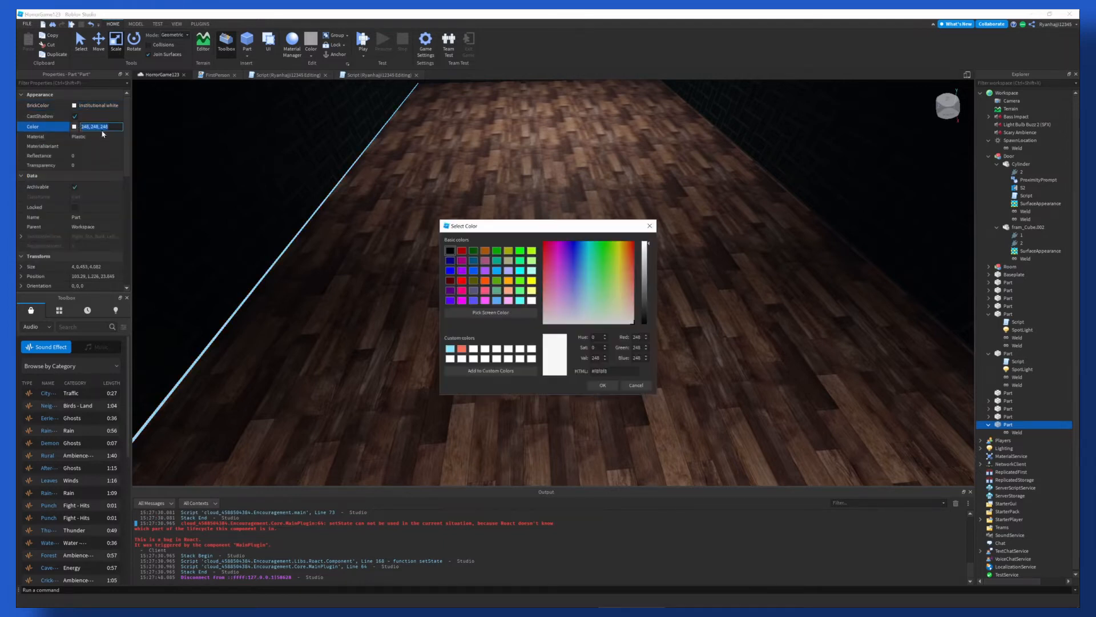
click(601, 385)
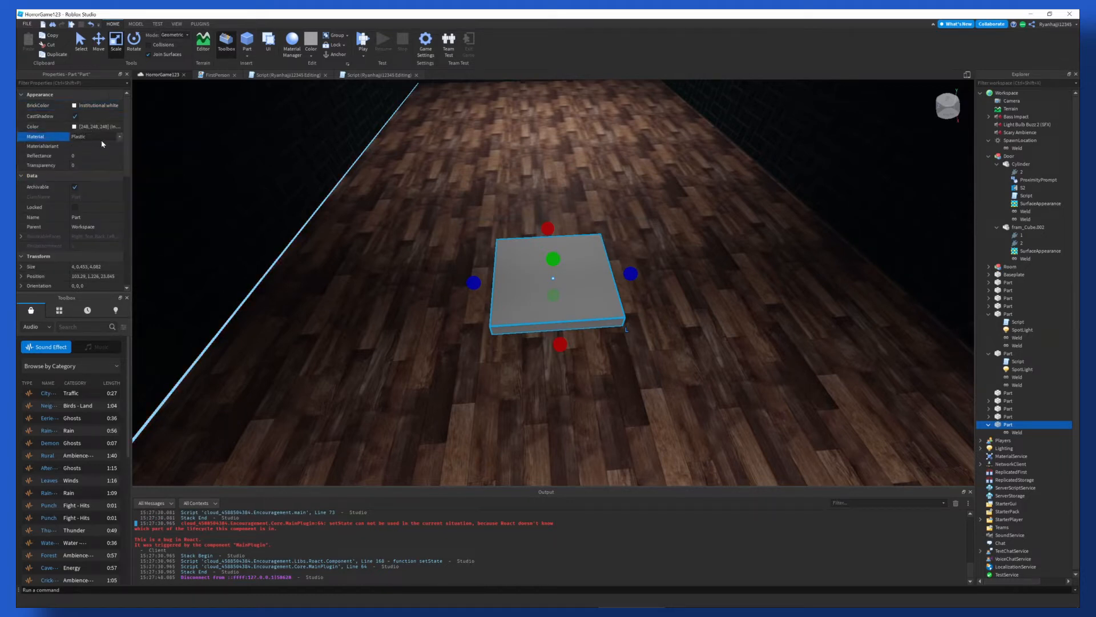
click(95, 136)
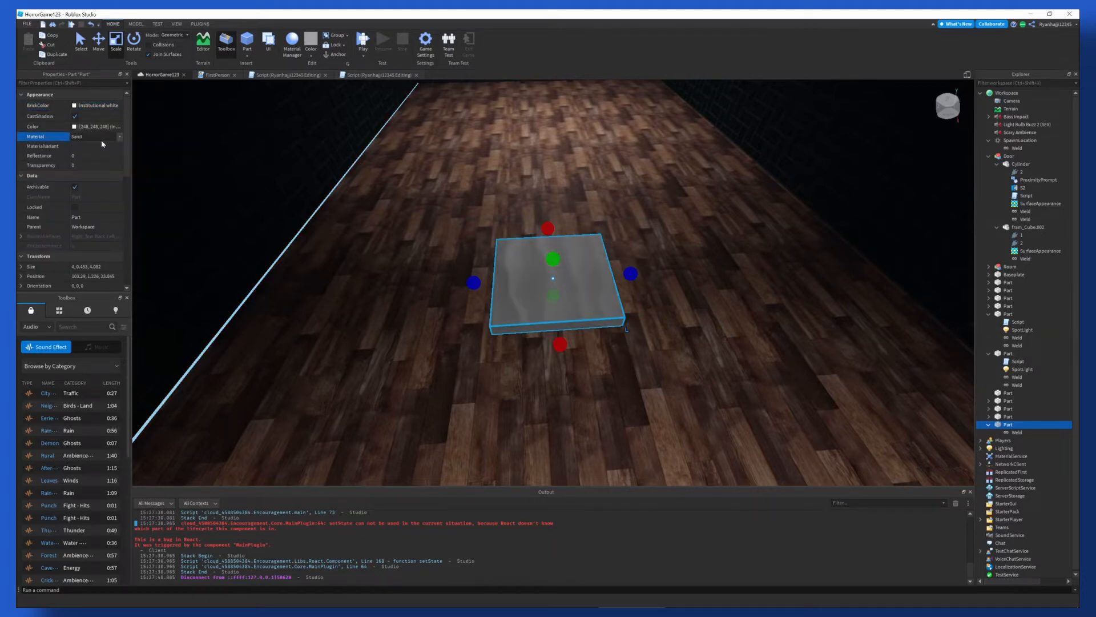
click(95, 135)
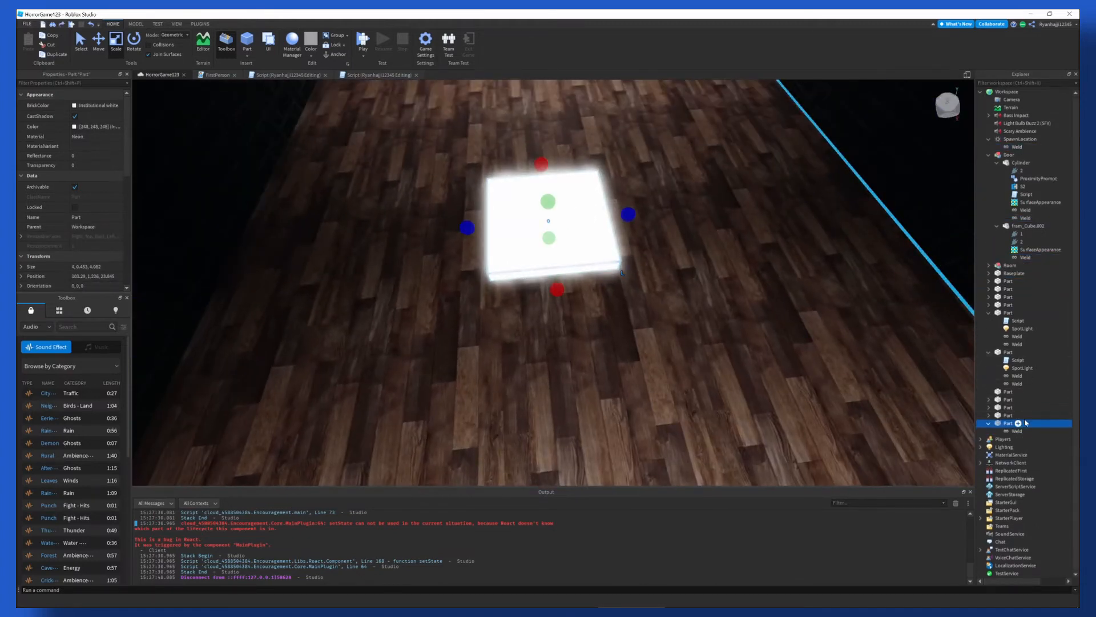
Step: Add a Script to the panel declaring lightpart = script.Parent and lightIsOn = true
click(1017, 423)
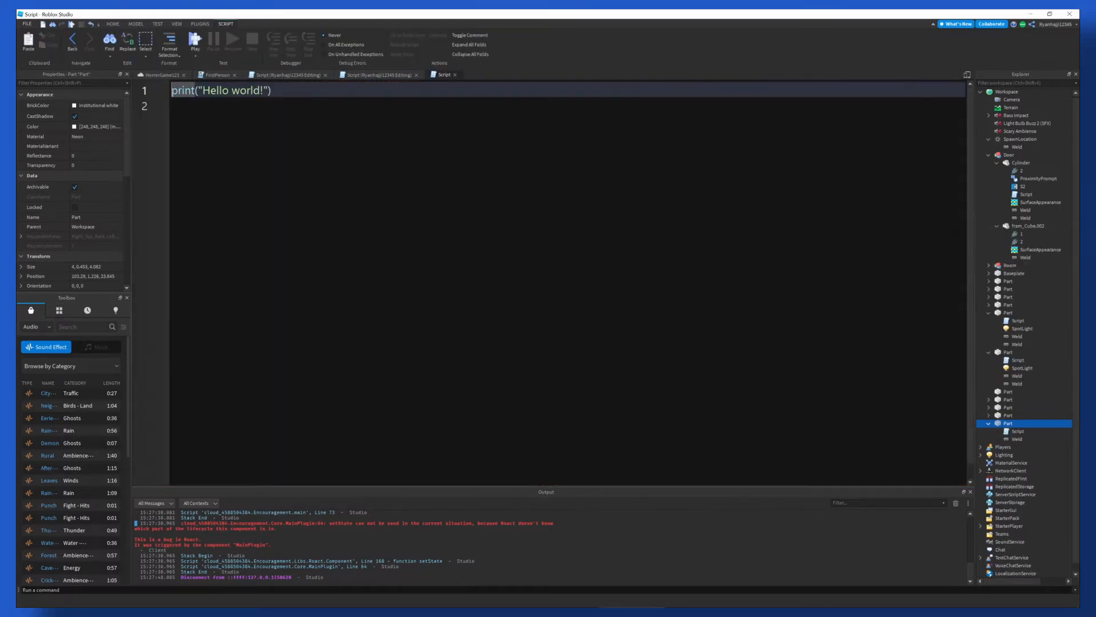
triple_click(221, 90)
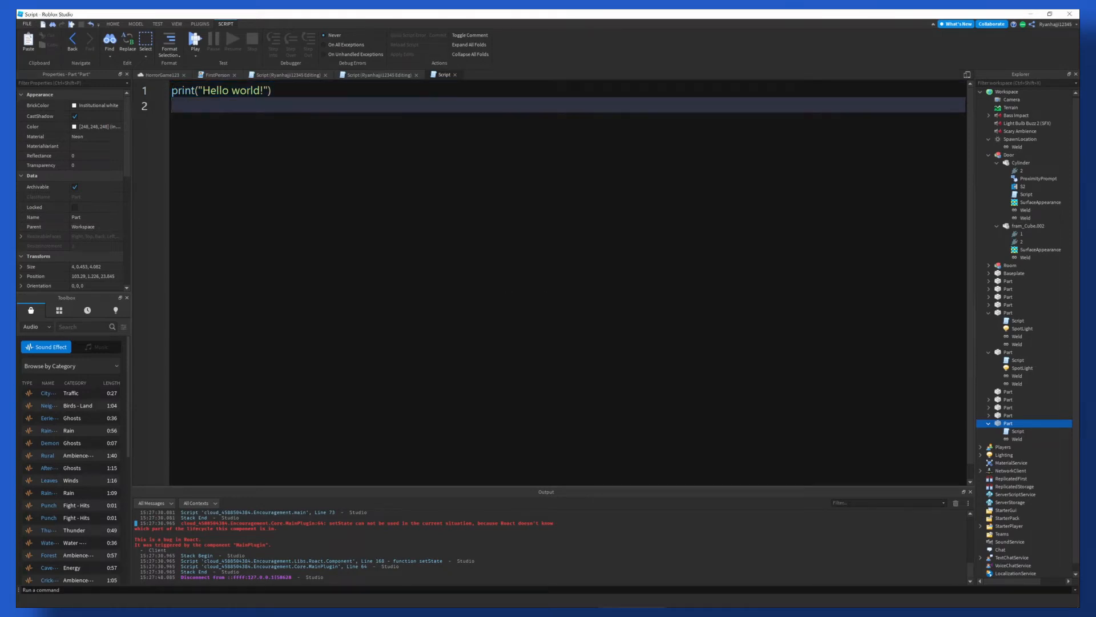
text(local lightpa)
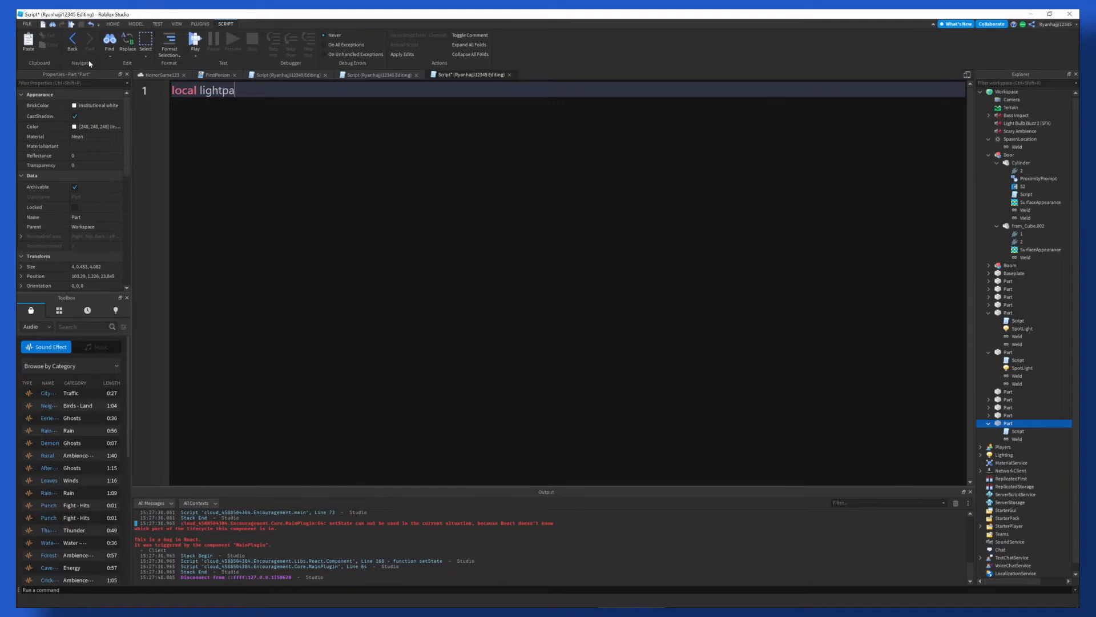
text(rt = script)
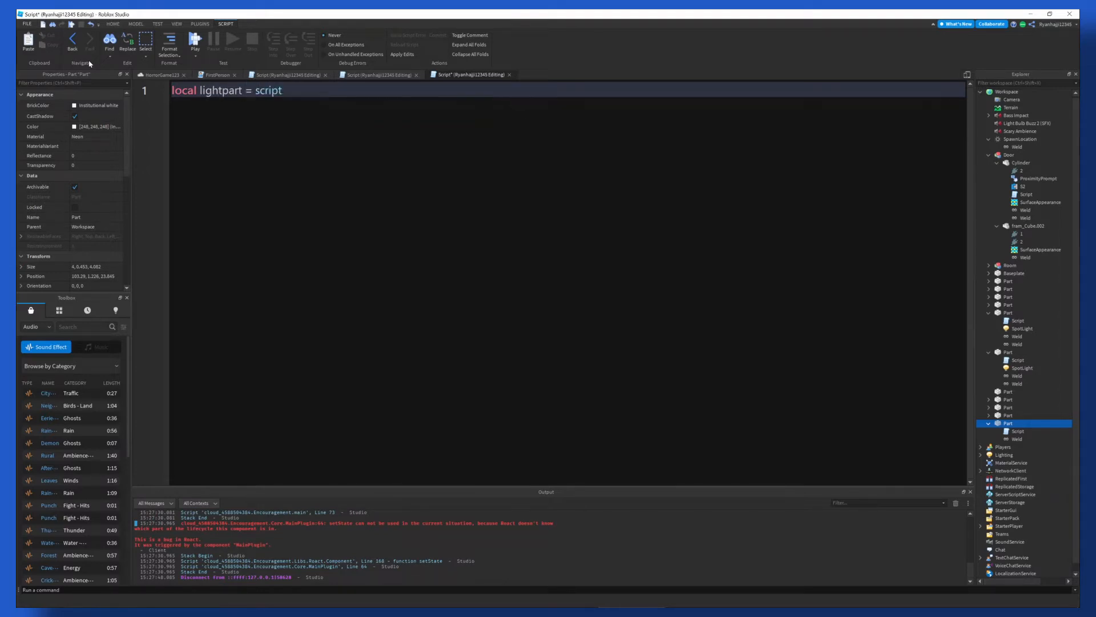
text(.Parent)
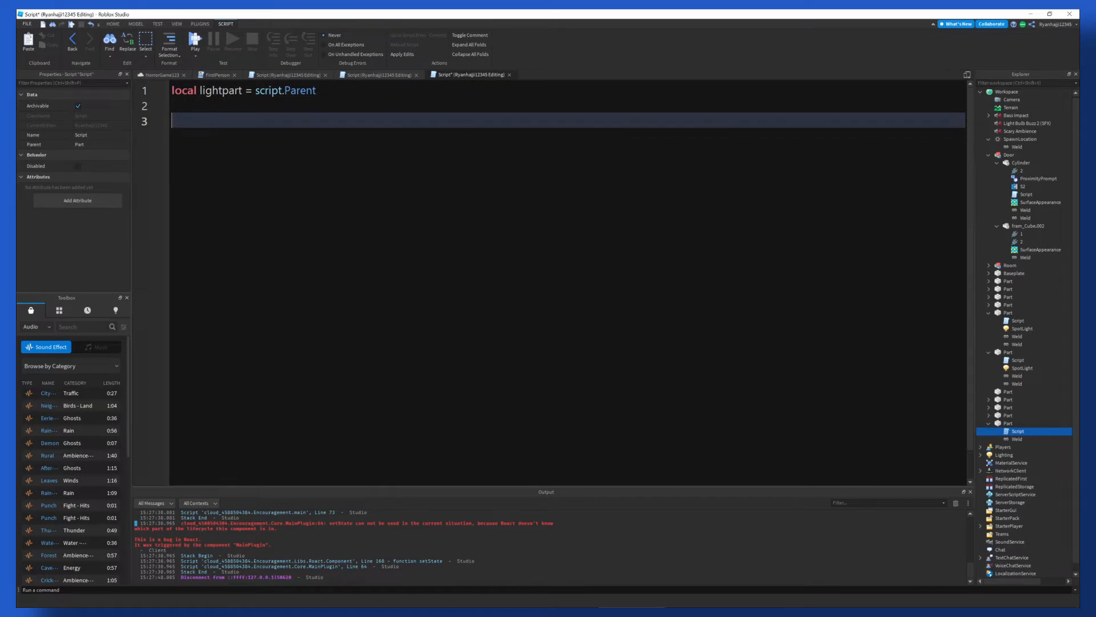
text(l)
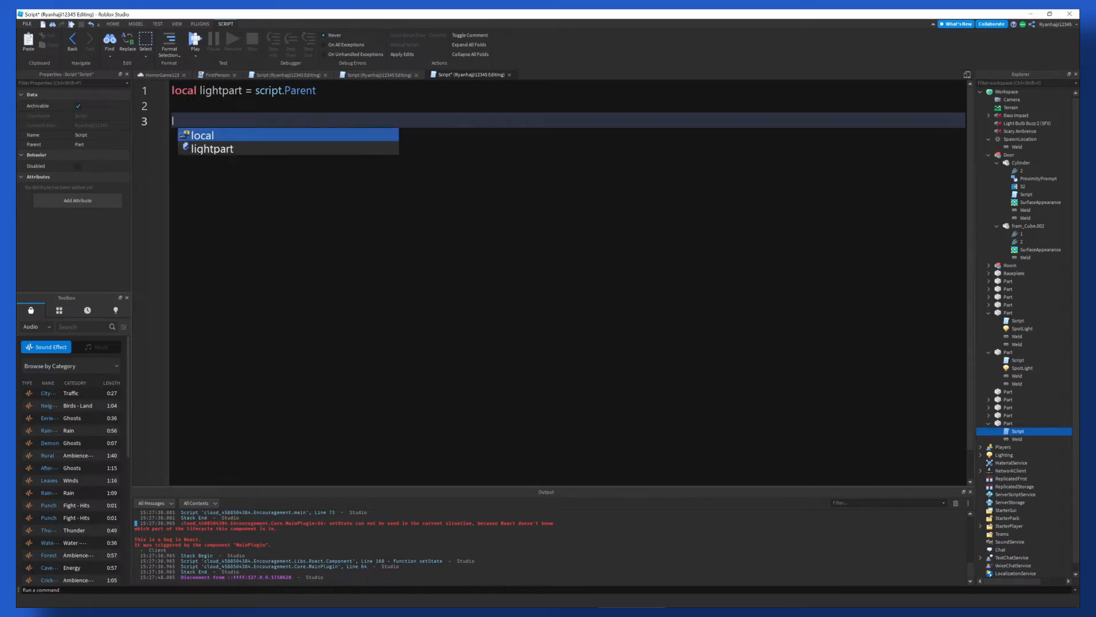
text(ligh)
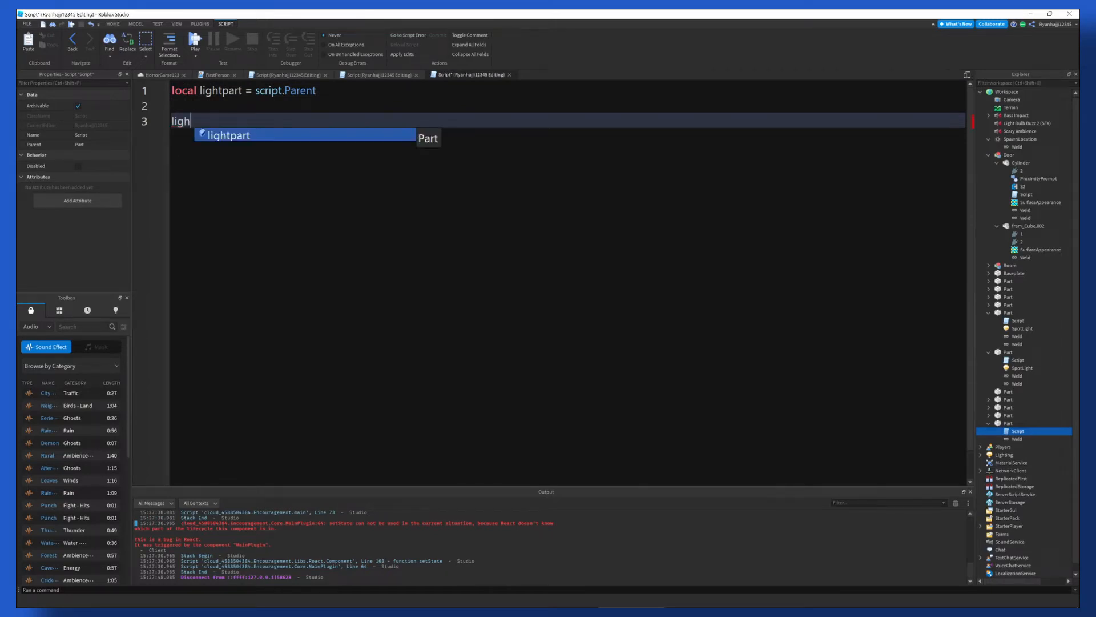
text(ts)
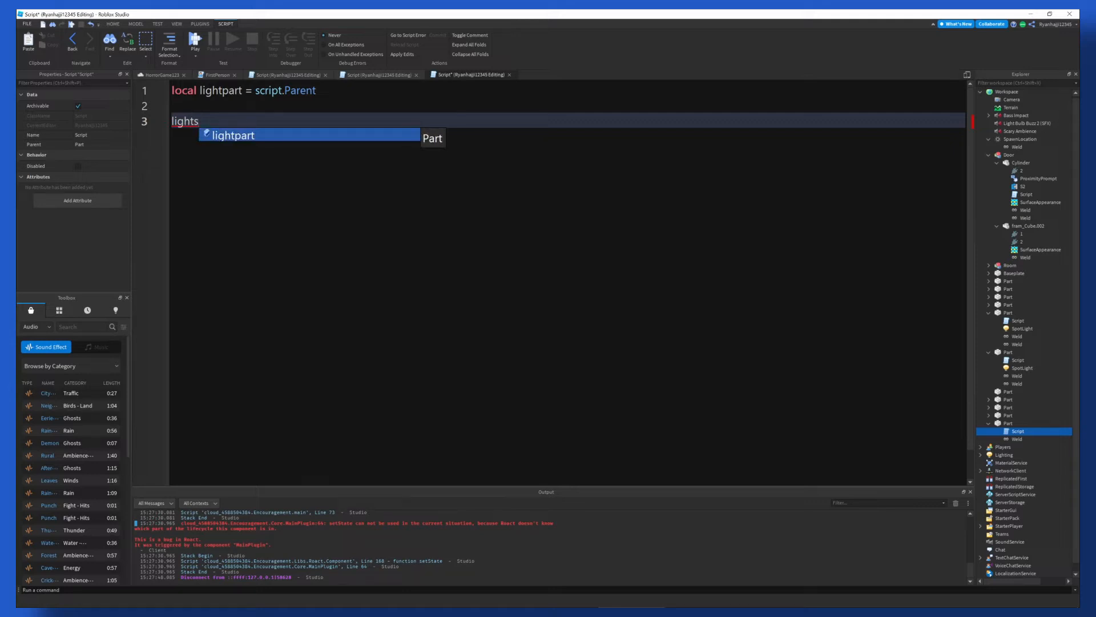
text(l)
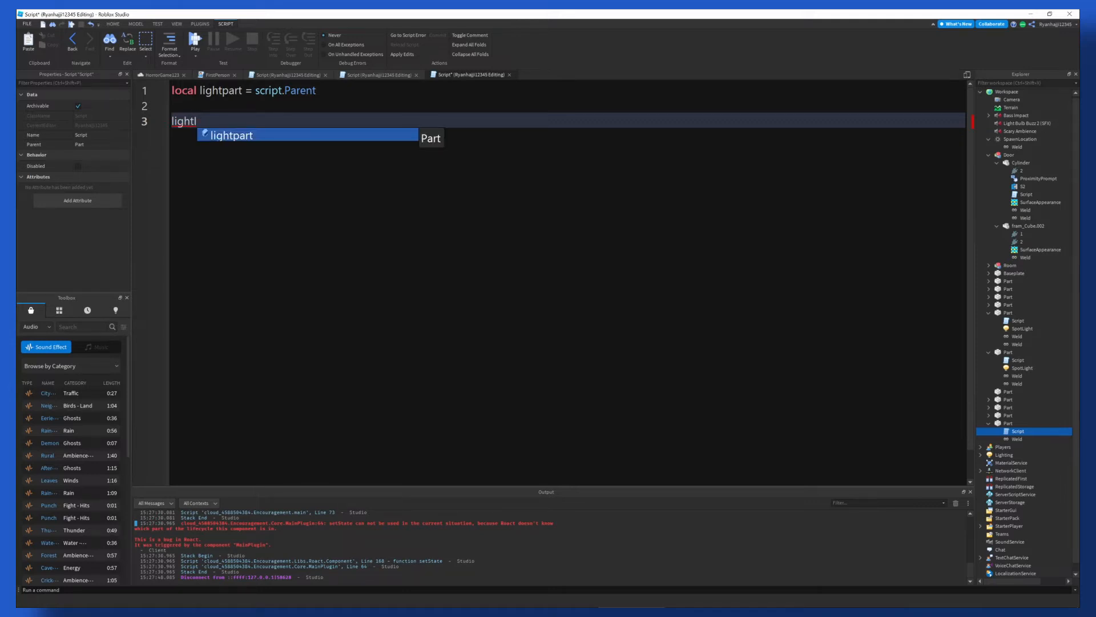
text(IsOn =)
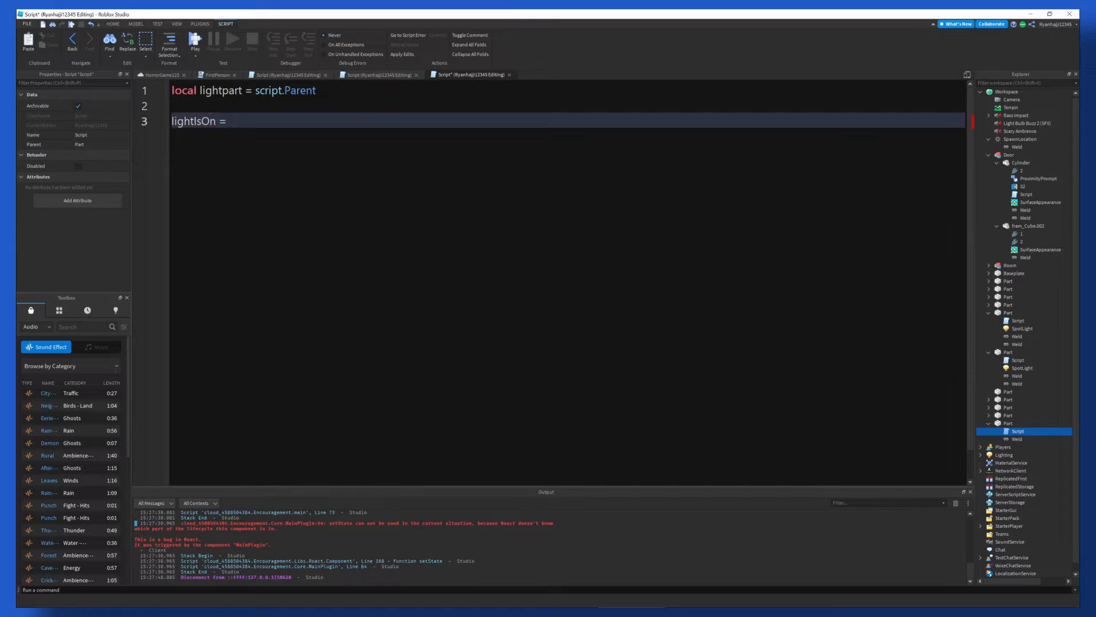
text(tostring)
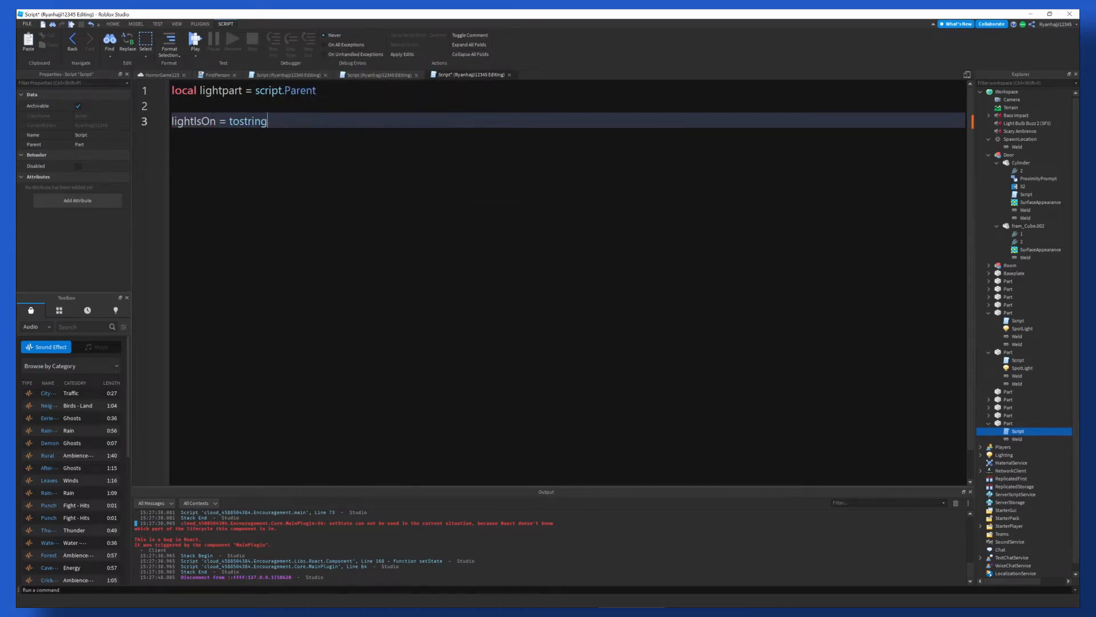
text(true)
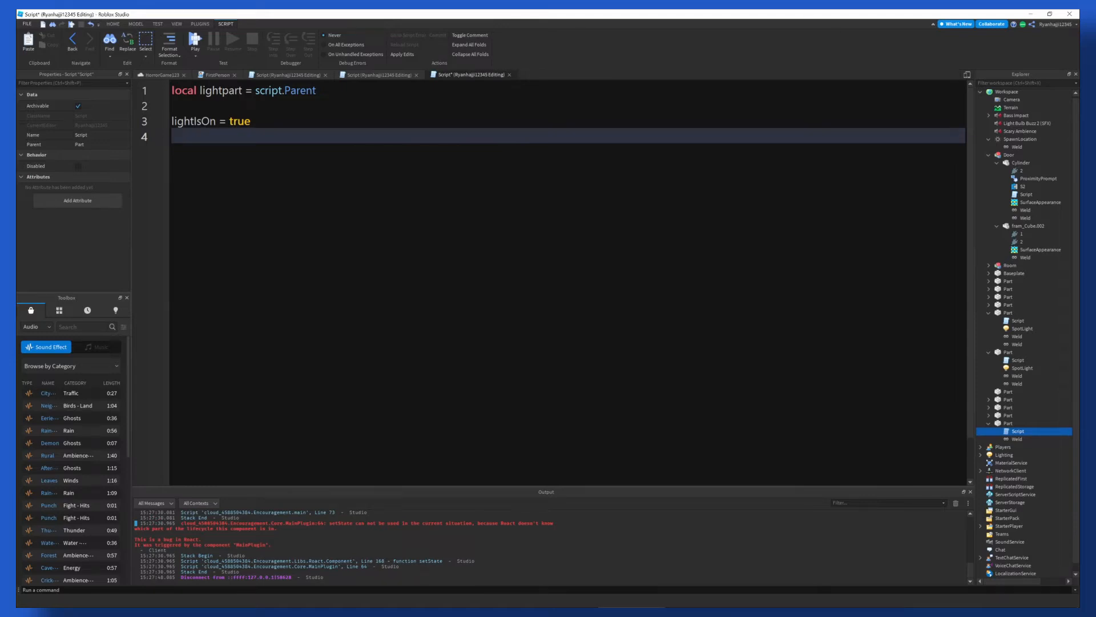
Step: Write a while true do loop with wait(3) and an if lightIsOn == true then check, starting a lightpart.S line
text(whiel)
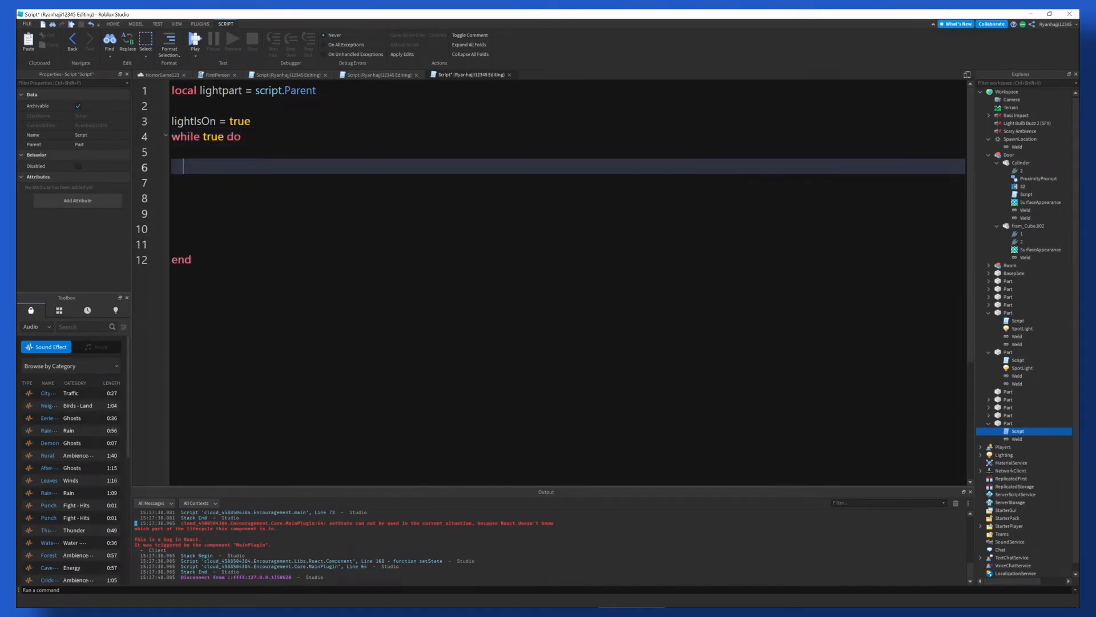
text(wait())
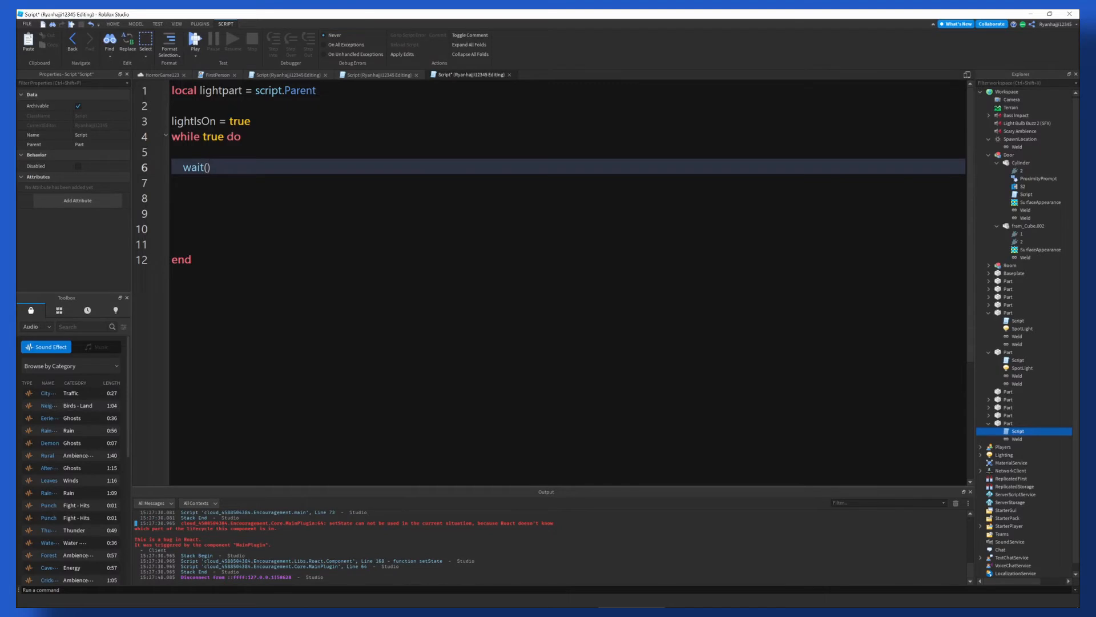
text(3)
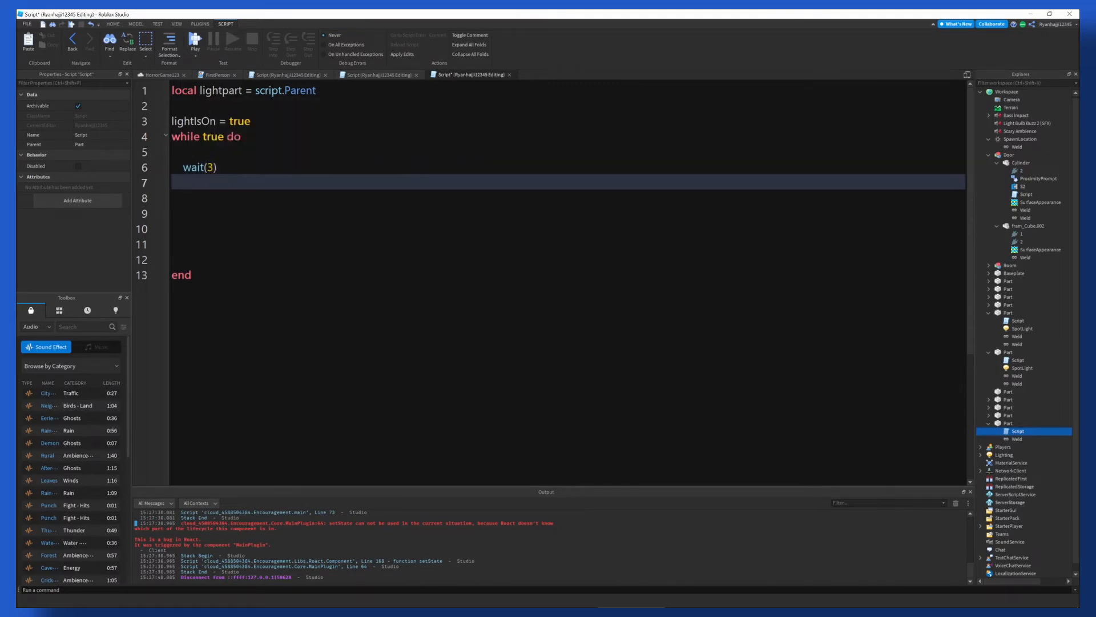
text(if)
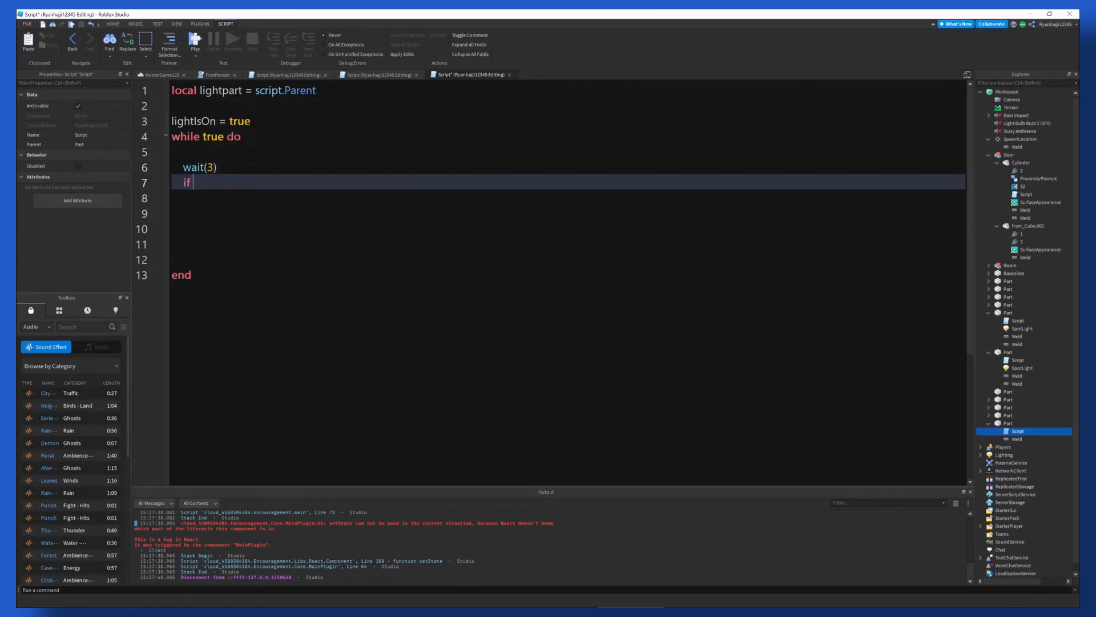
text(lightIsOn)
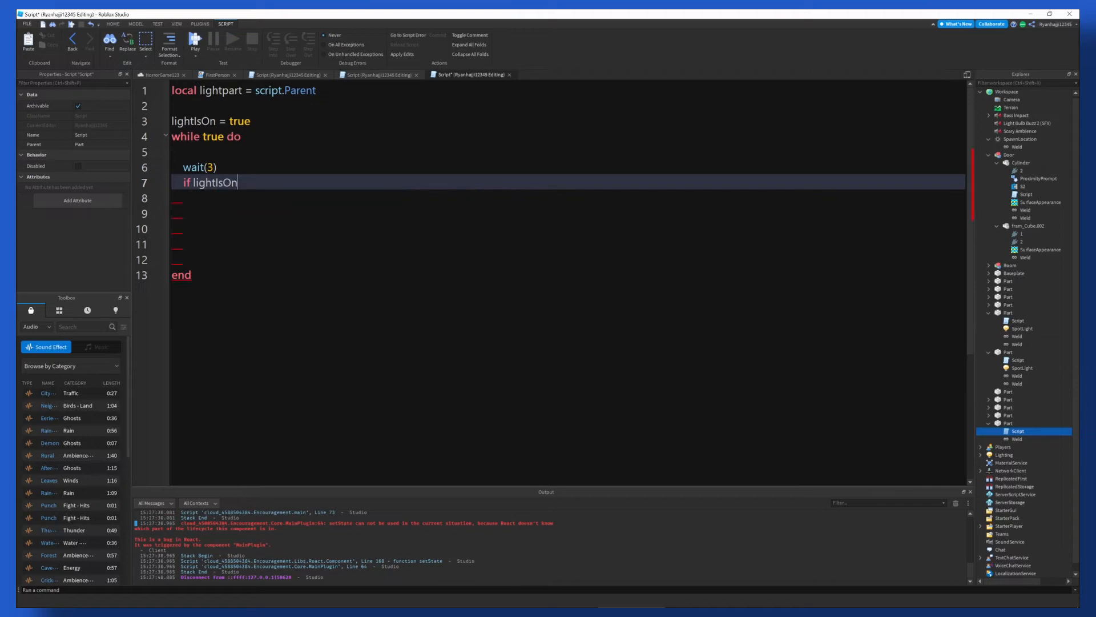
text(== true then)
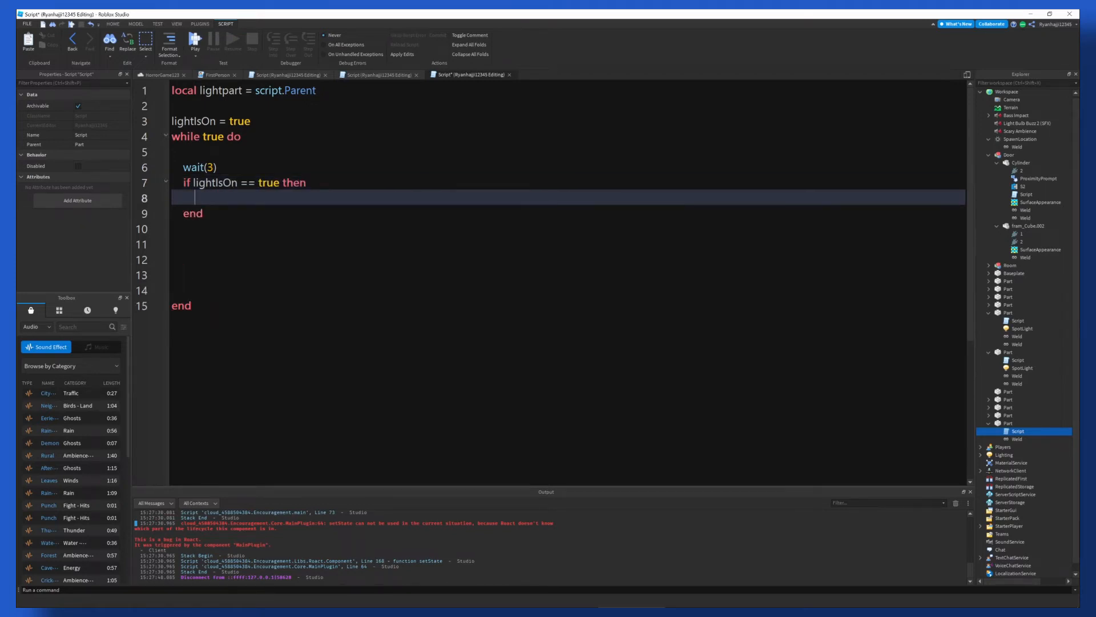
text(Light)
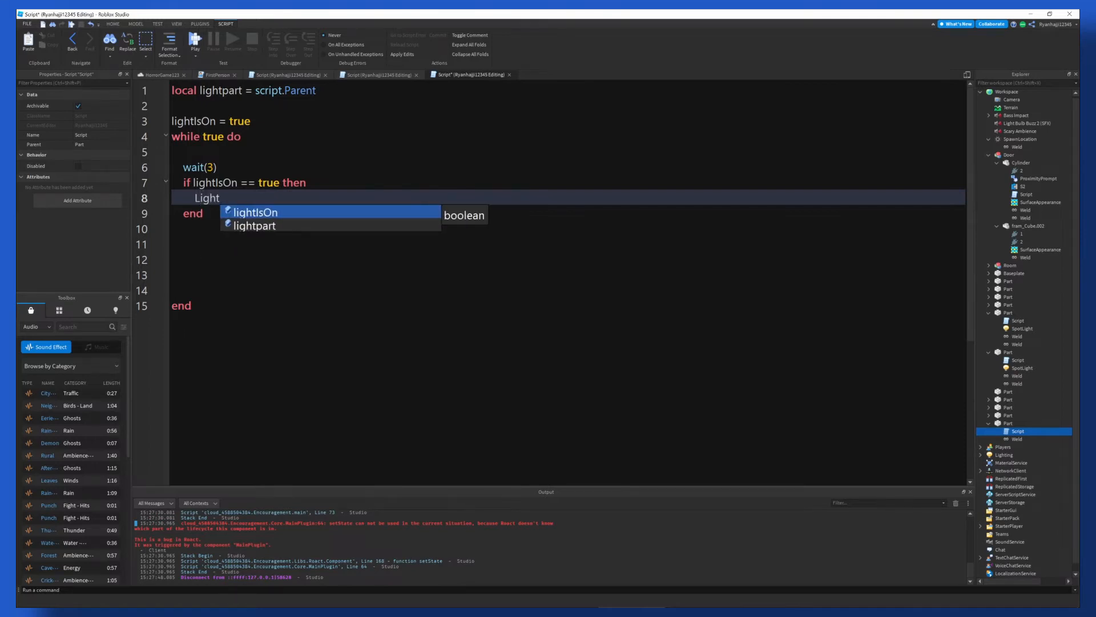
text(lightpart>)
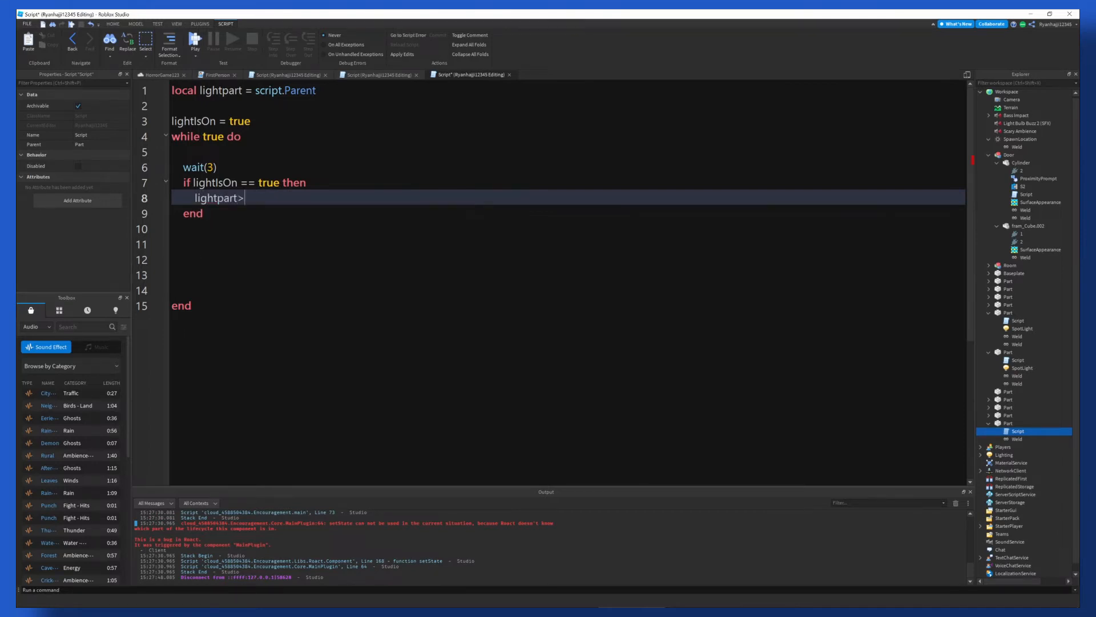
text(.S)
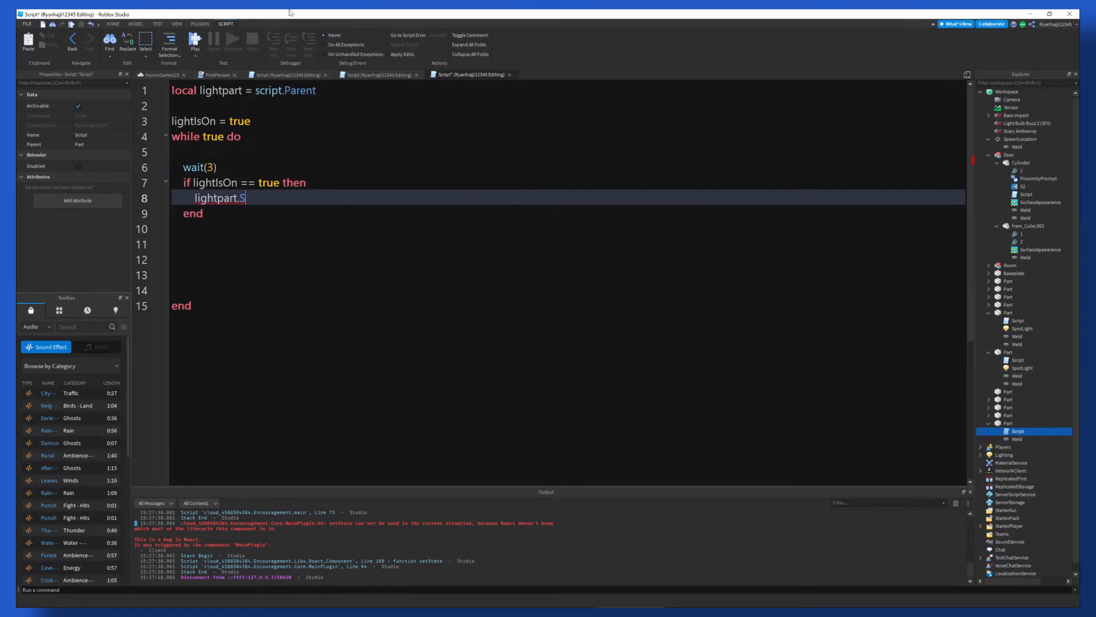
Step: Set the neon panel's SpotLight Face to Bottom so it shines downward
click(161, 75)
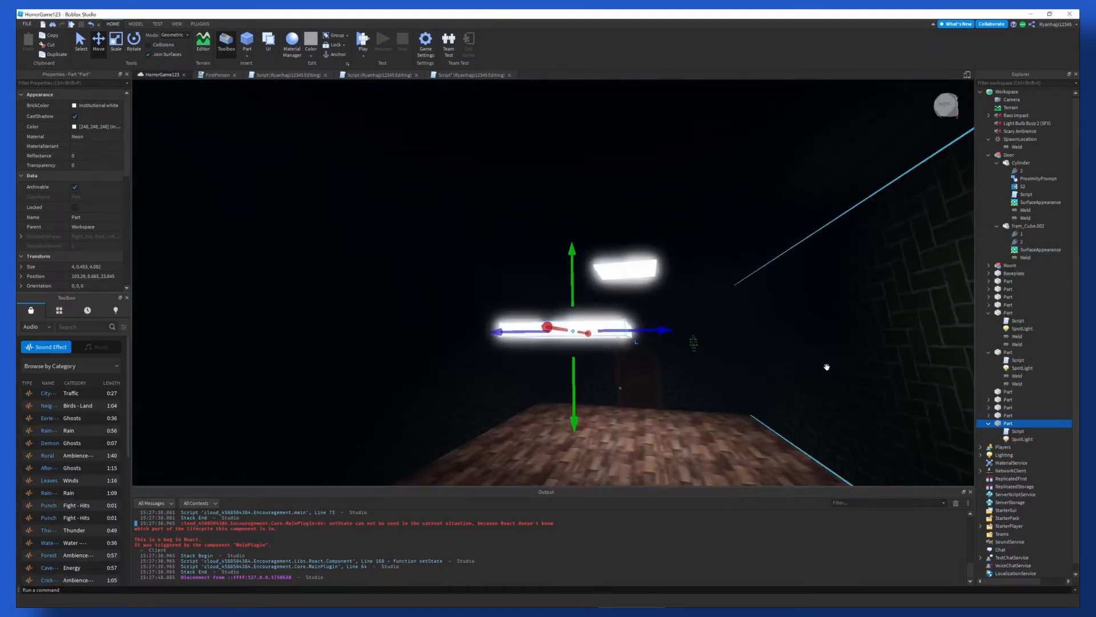
click(1020, 439)
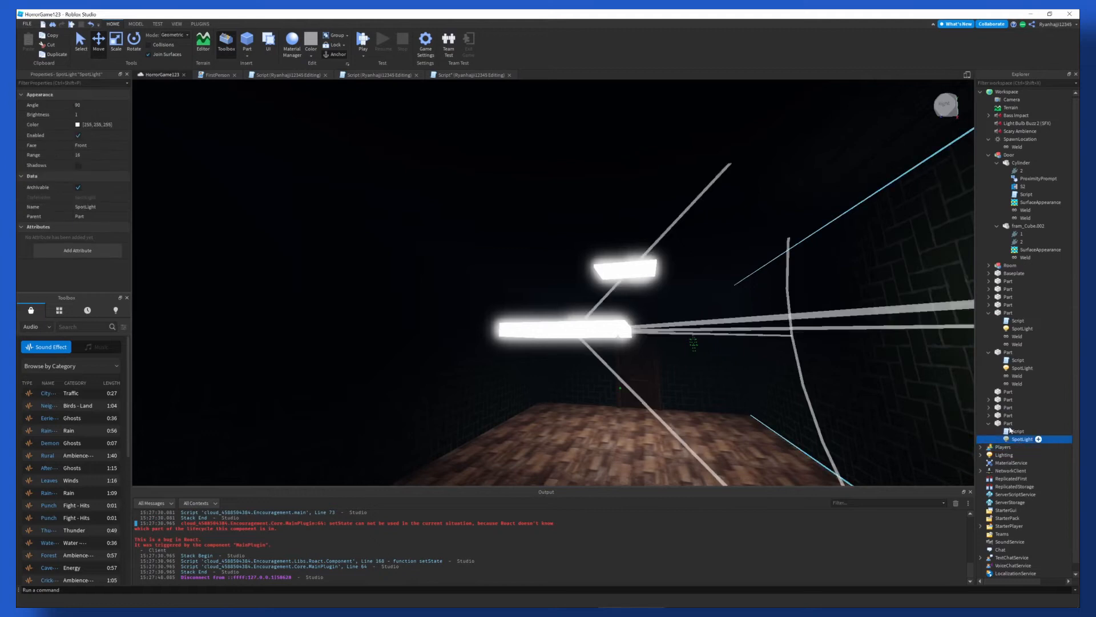
click(101, 145)
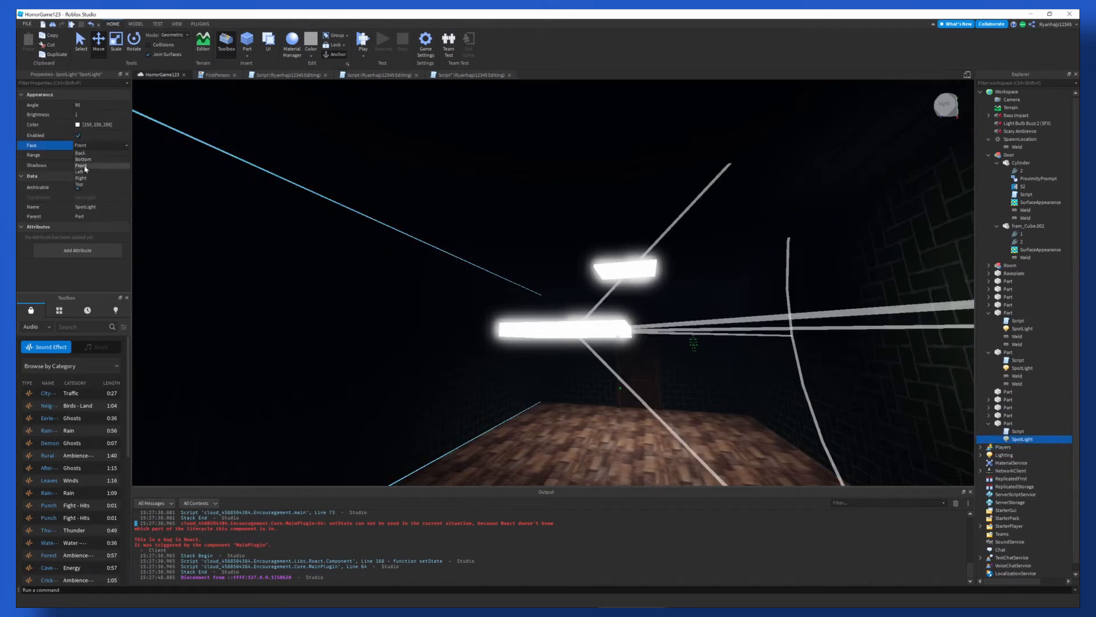
click(83, 159)
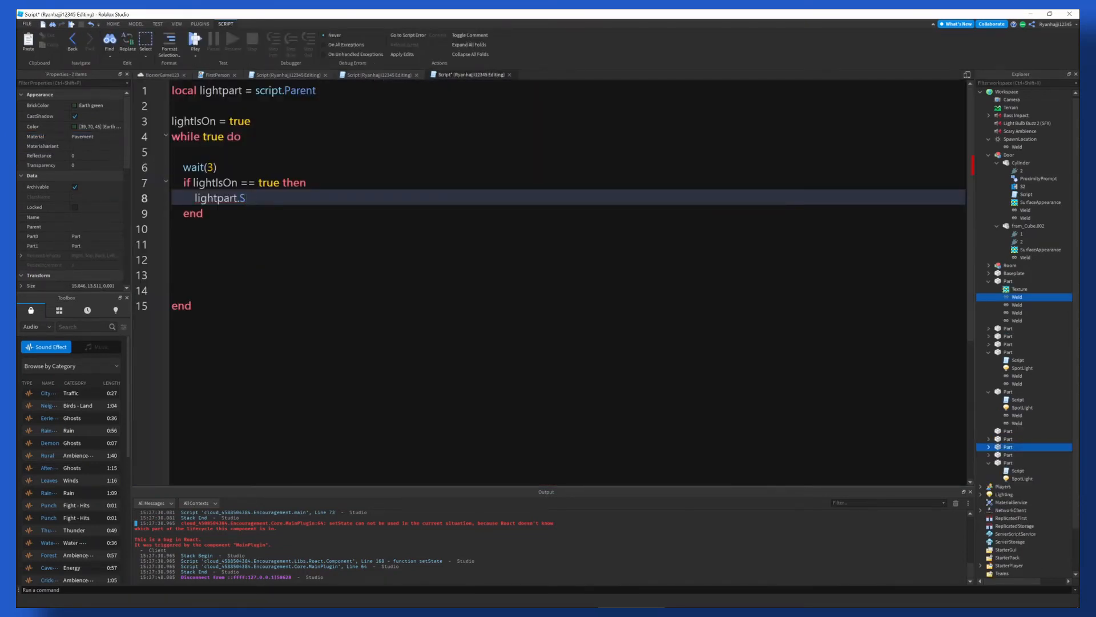
Step: Inside the if block set lightpart.SpotLight.Brightness = 0.0 and lightpart.Material = "Pavement"
text(potLight)
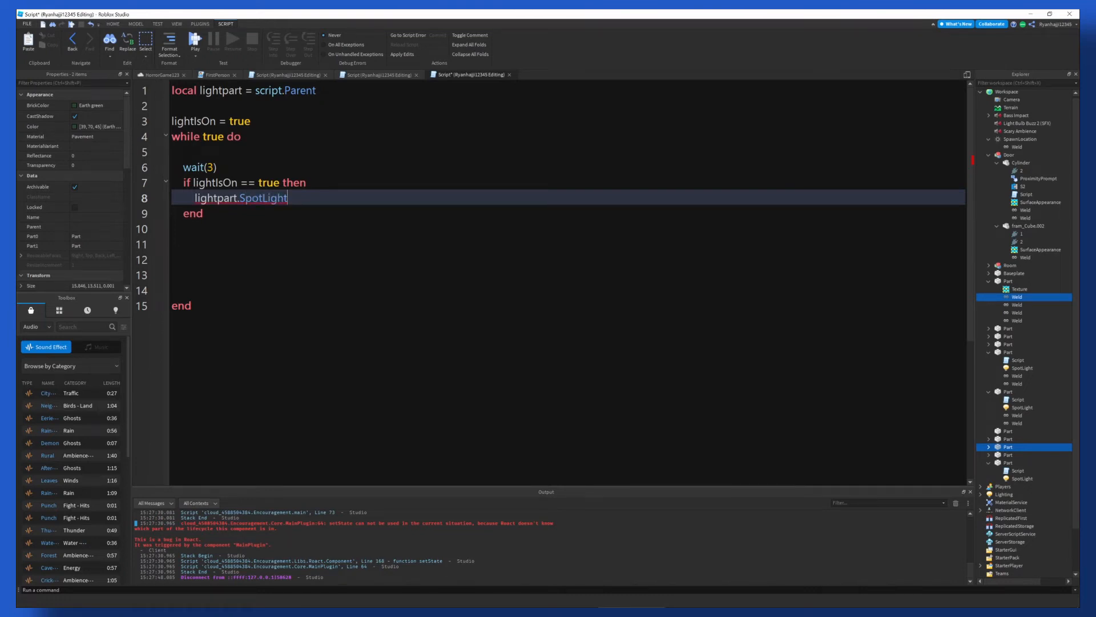
text(.Brightness)
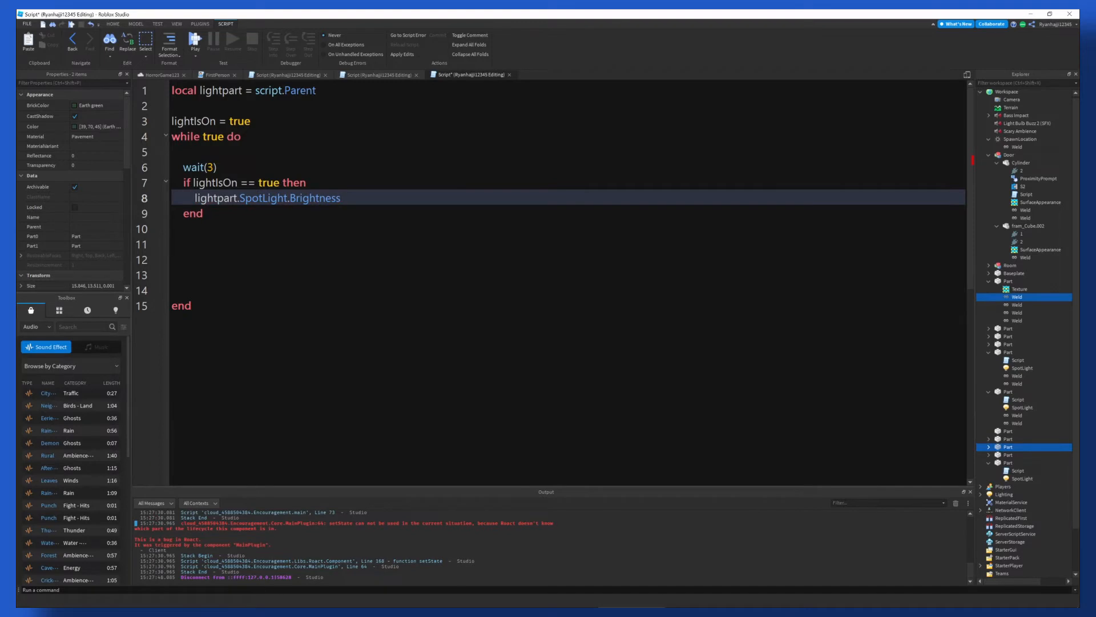
text(= 0)
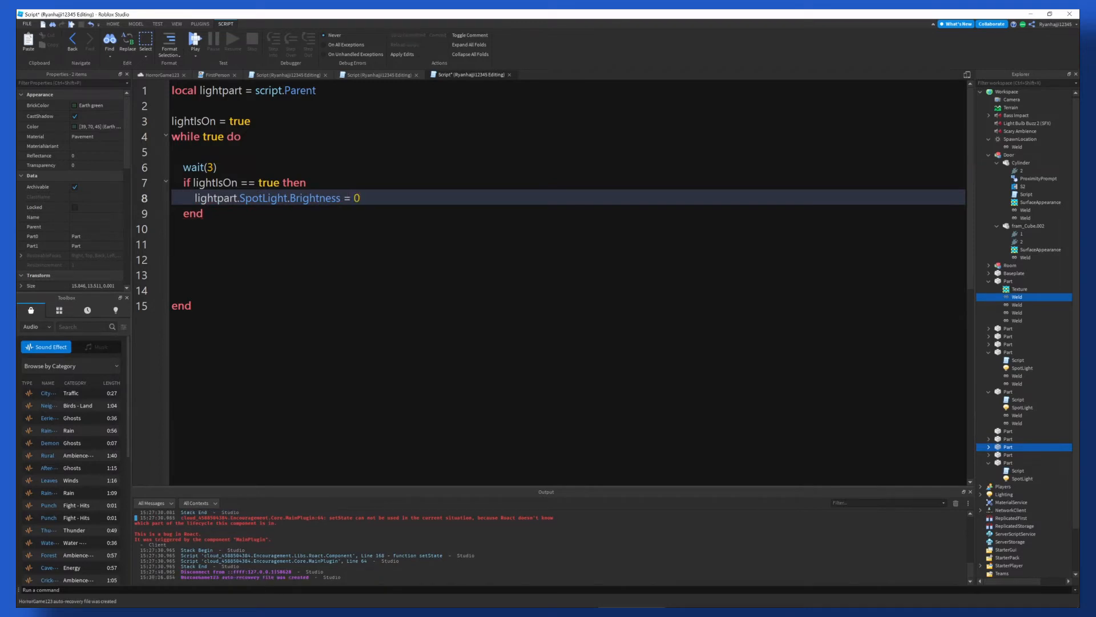
text(.0)
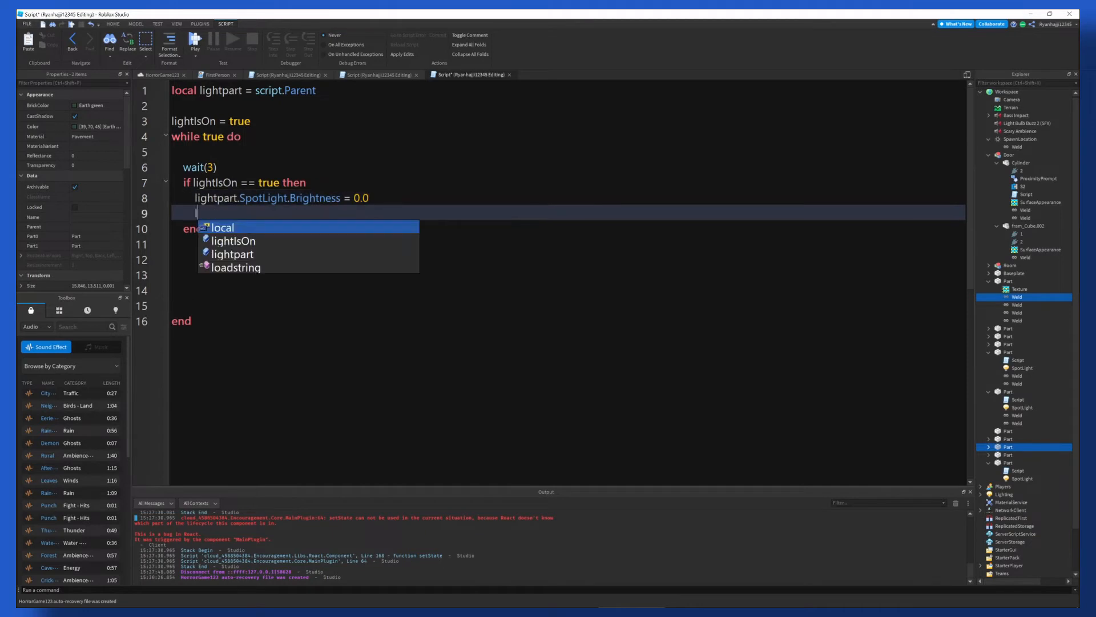
text(lightpart.Material)
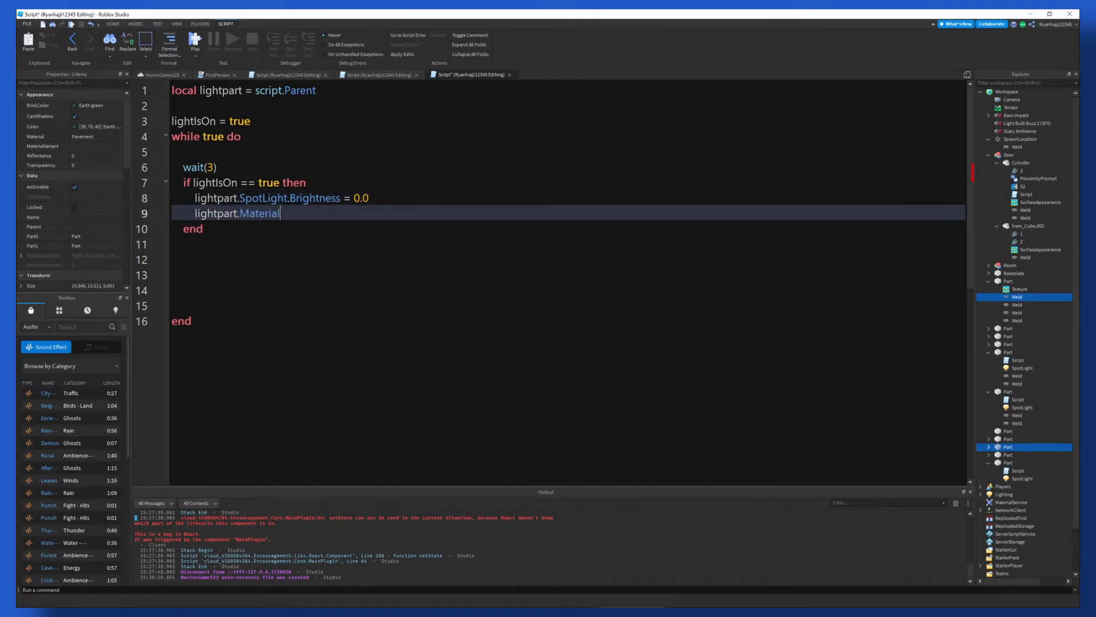
text(= "")
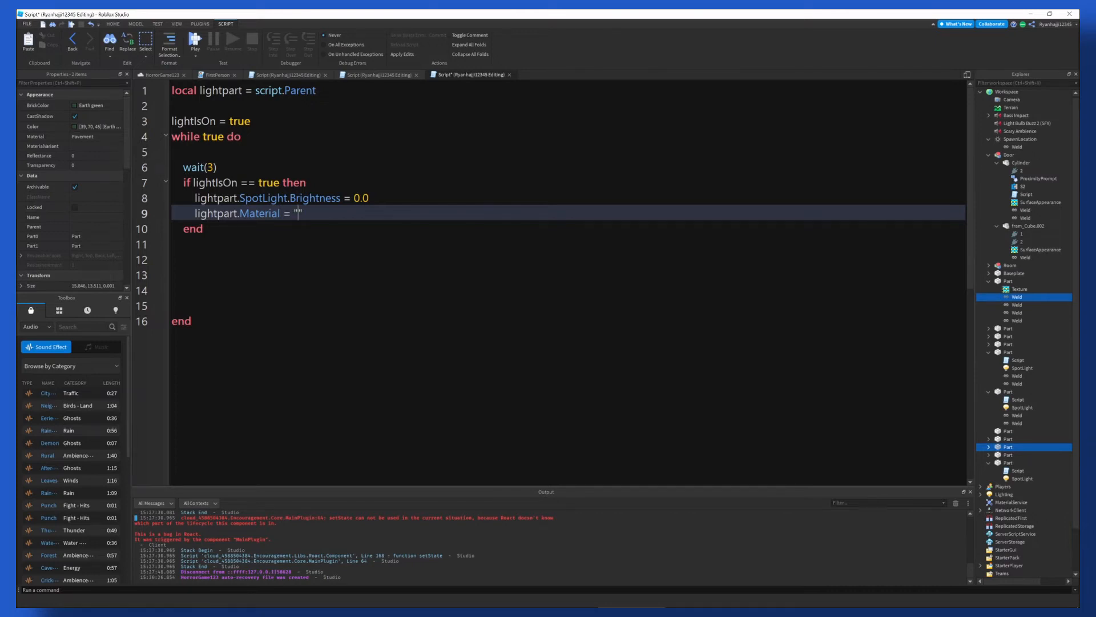
text(Pave)
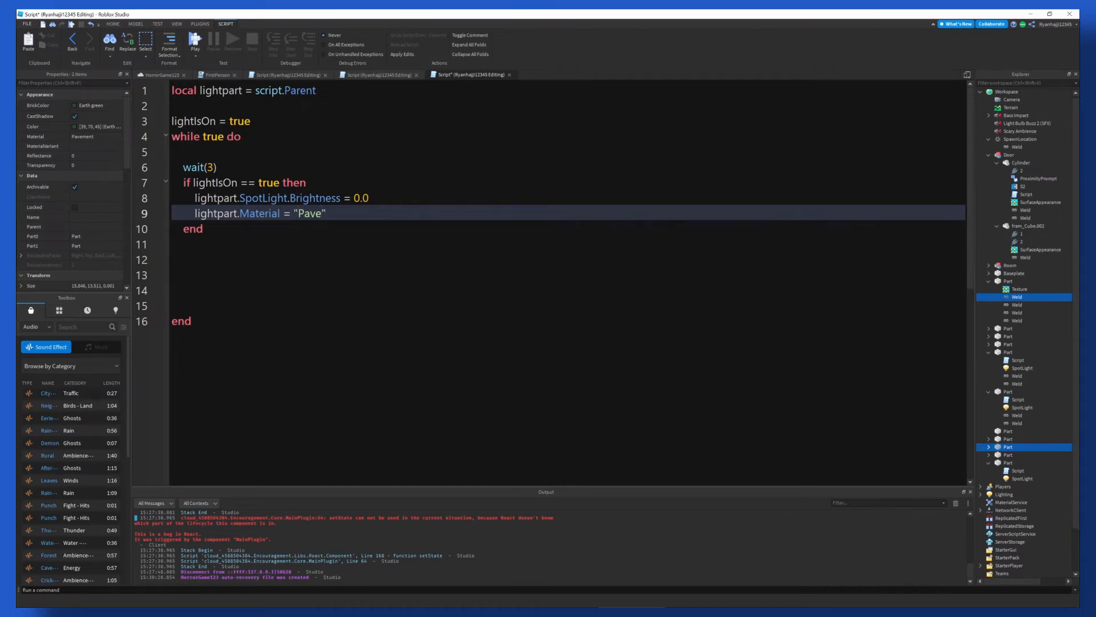
text(ment)
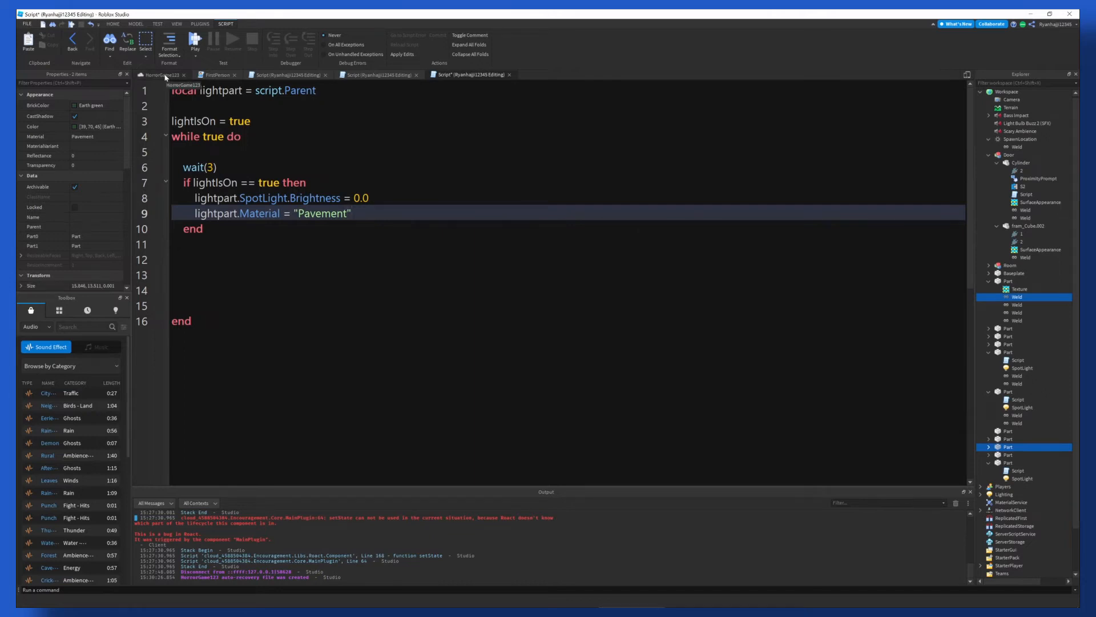
key(enter)
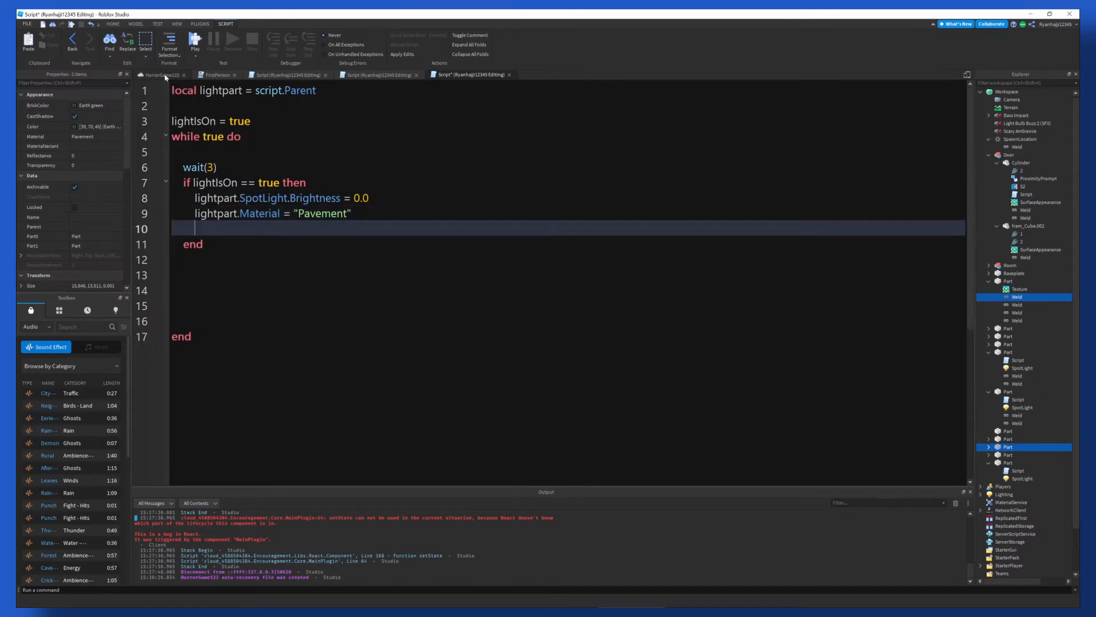
Step: Add an else branch setting SpotLight.Brightness = 1 and Material = "Neon"
text(e;)
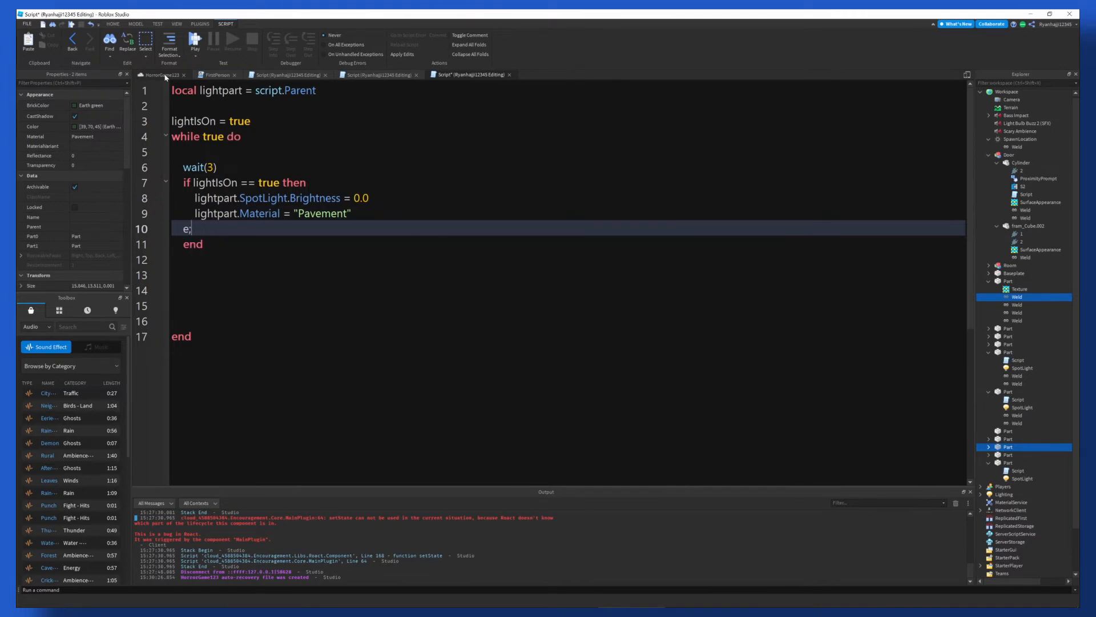
text(lse)
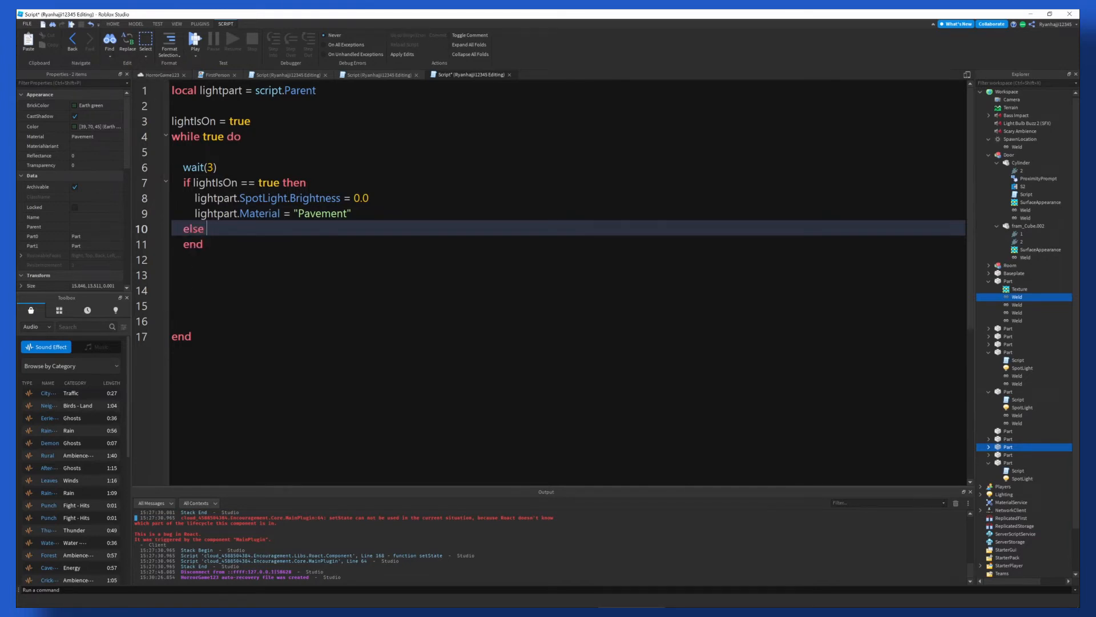
key(enter)
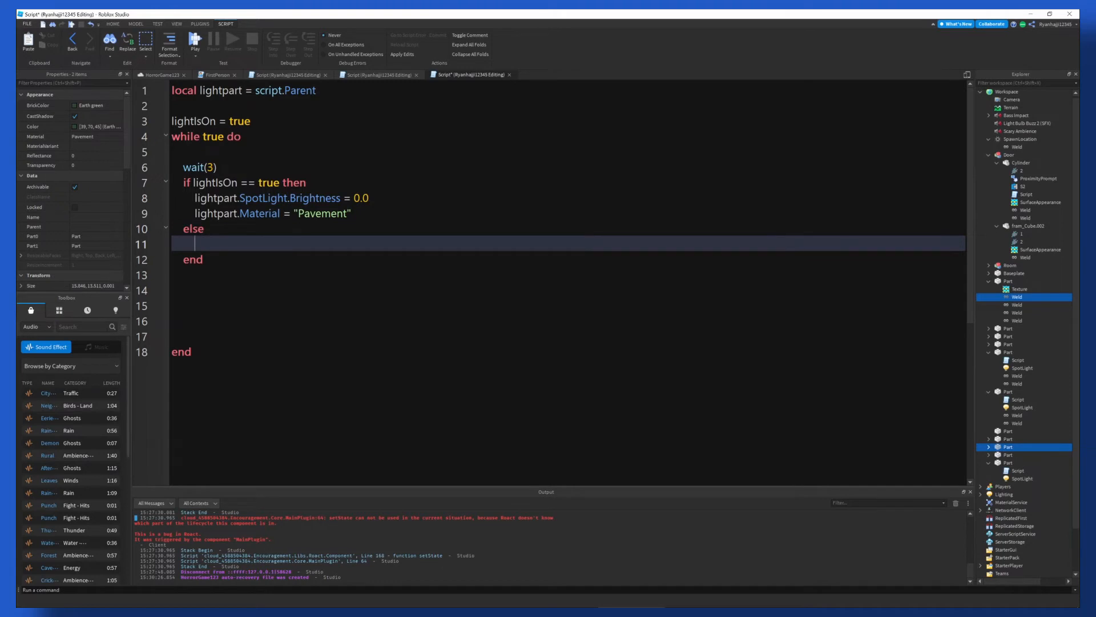
text(Light.Brightness)
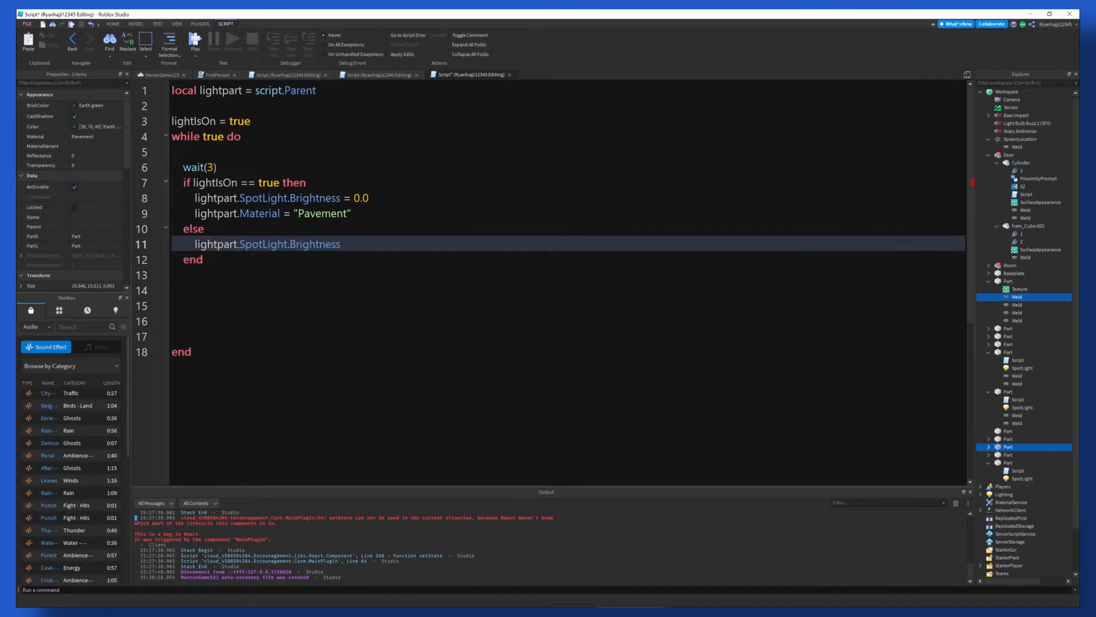
text(= 1)
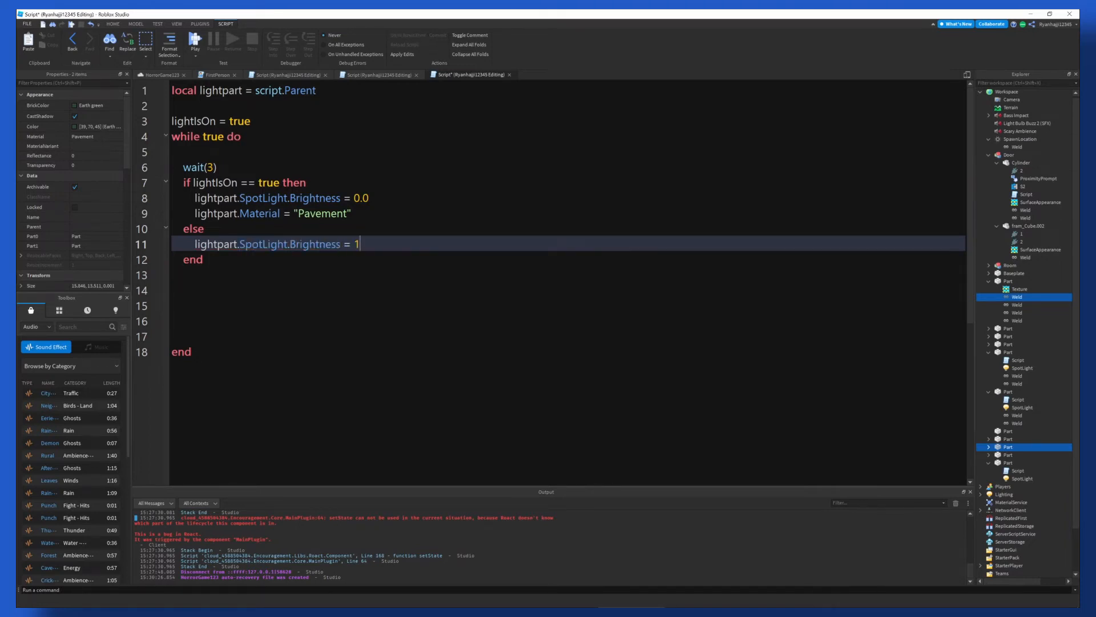
text(Li)
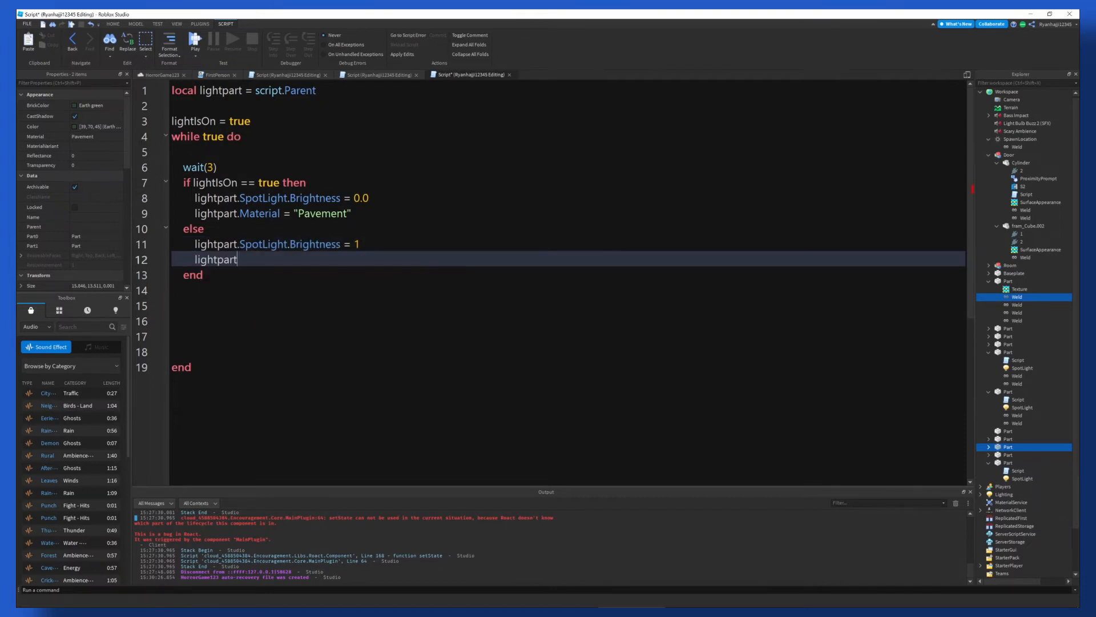
text(.Material.)
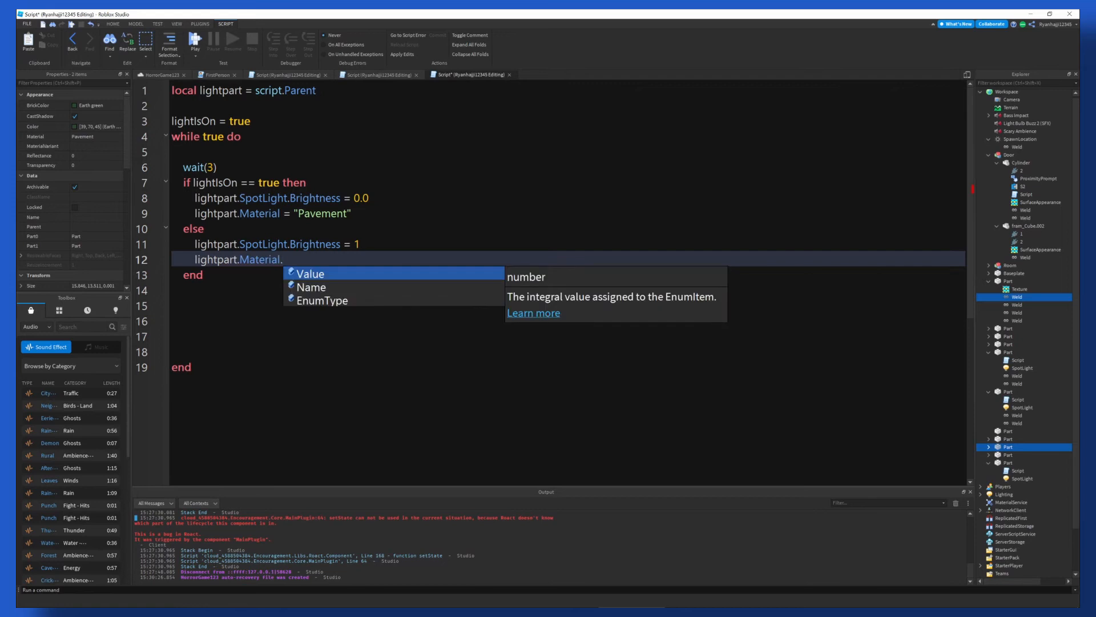
text(= "")
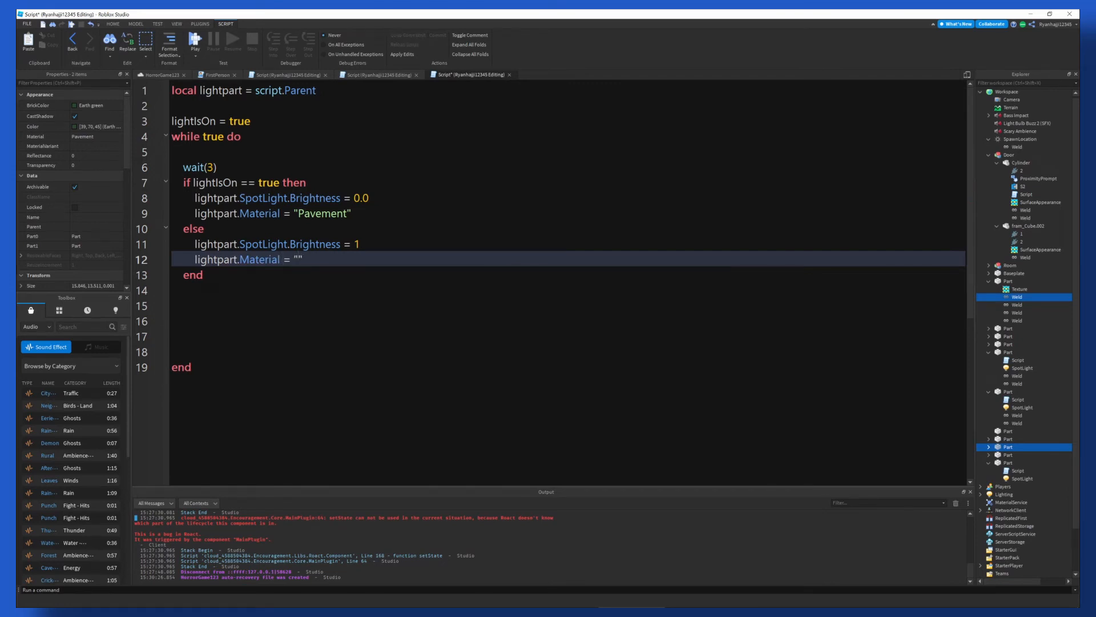
text(Neon)
text(liog)
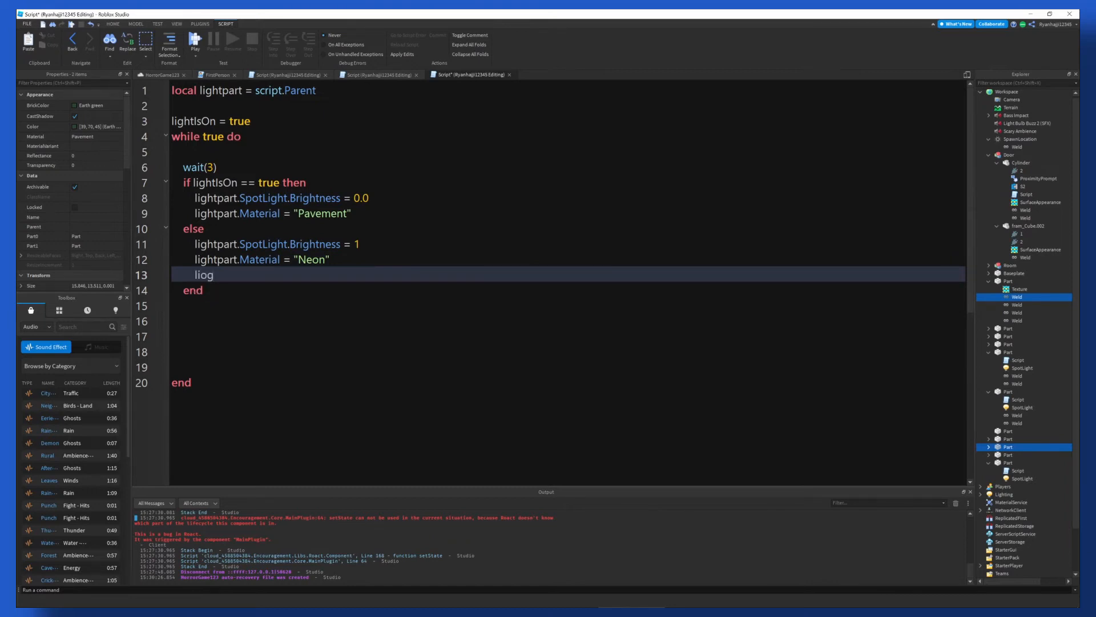
text(lightpart)
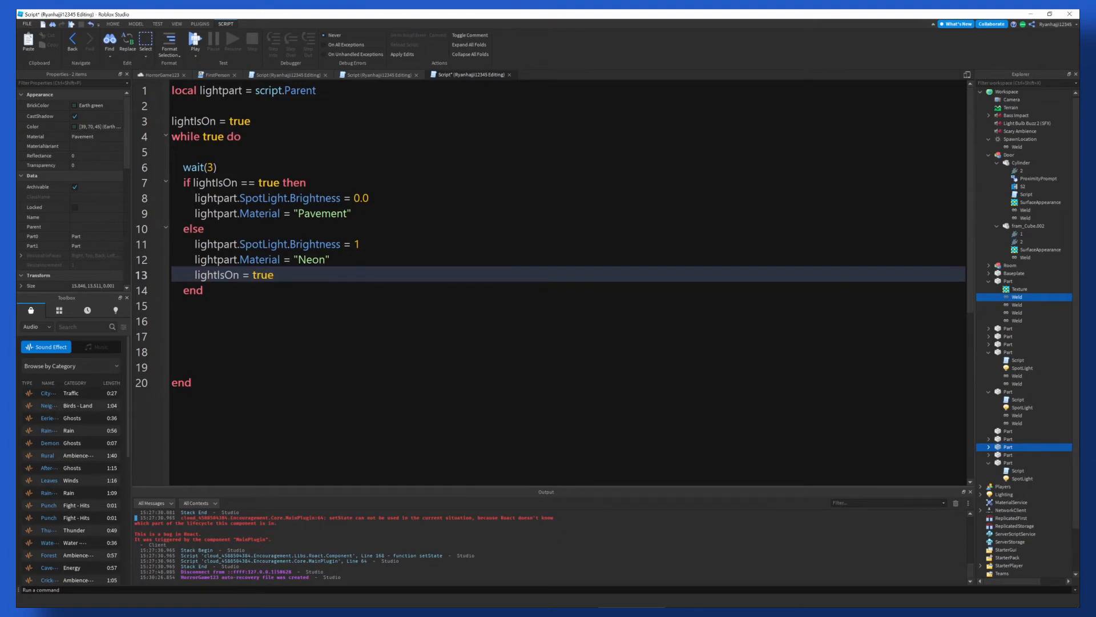
Step: Add lightIsOn = false under the Pavement line so the branches toggle the flag
key(Enter)
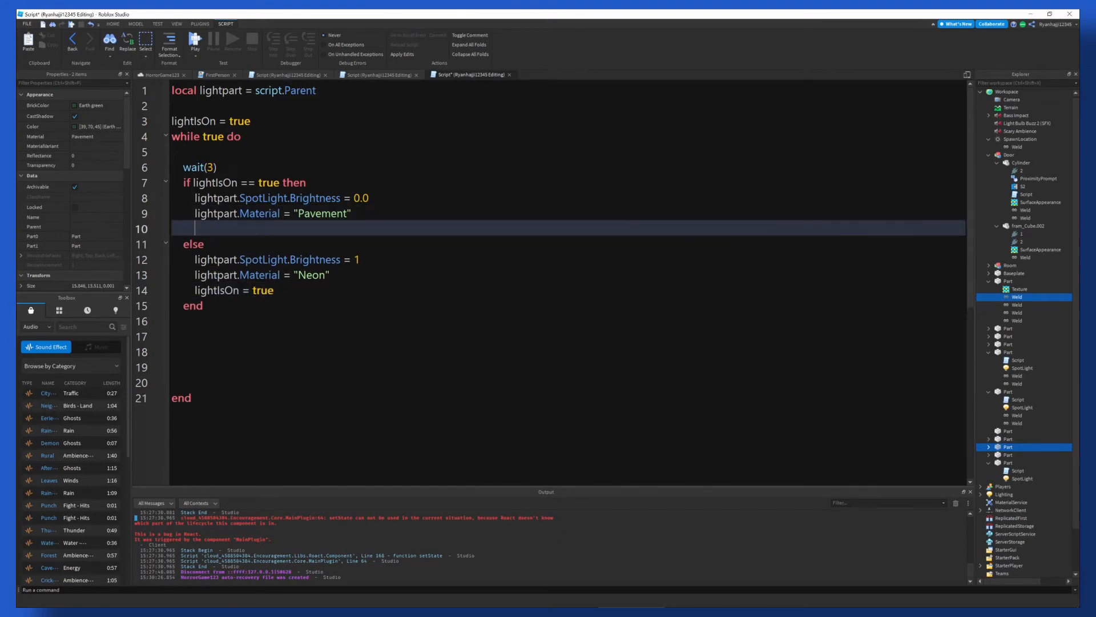
text(lightIsOn)
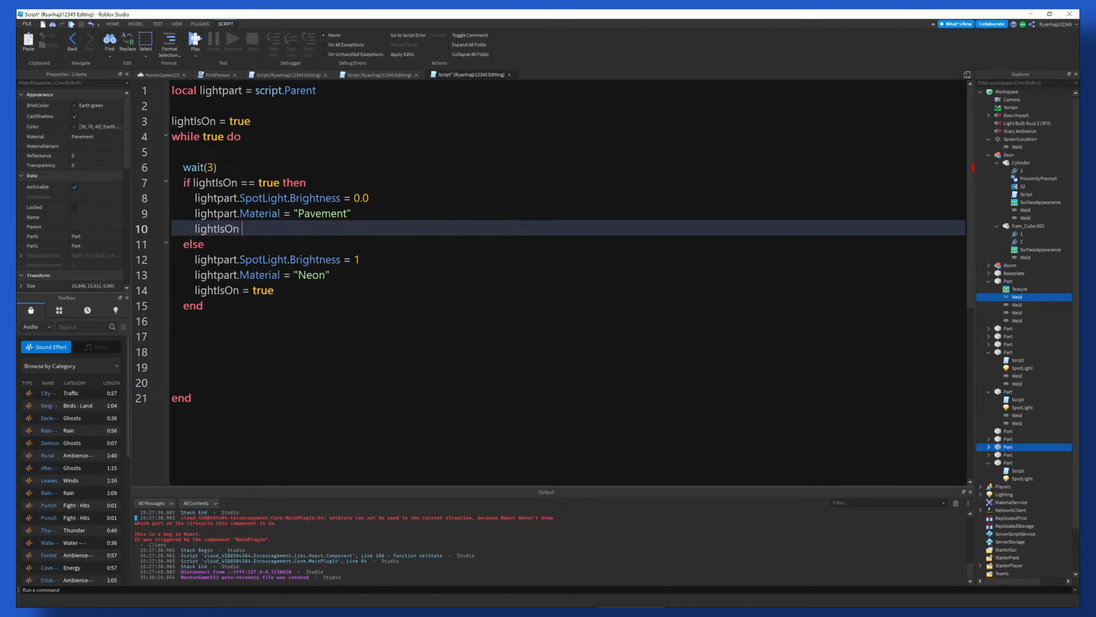
text(=)
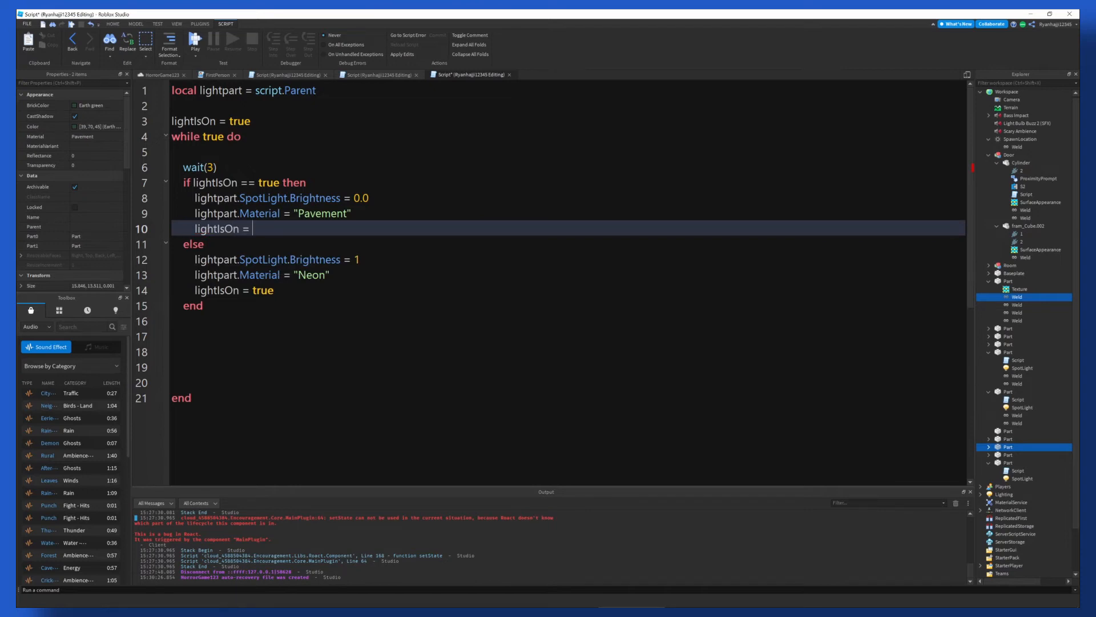
text(false)
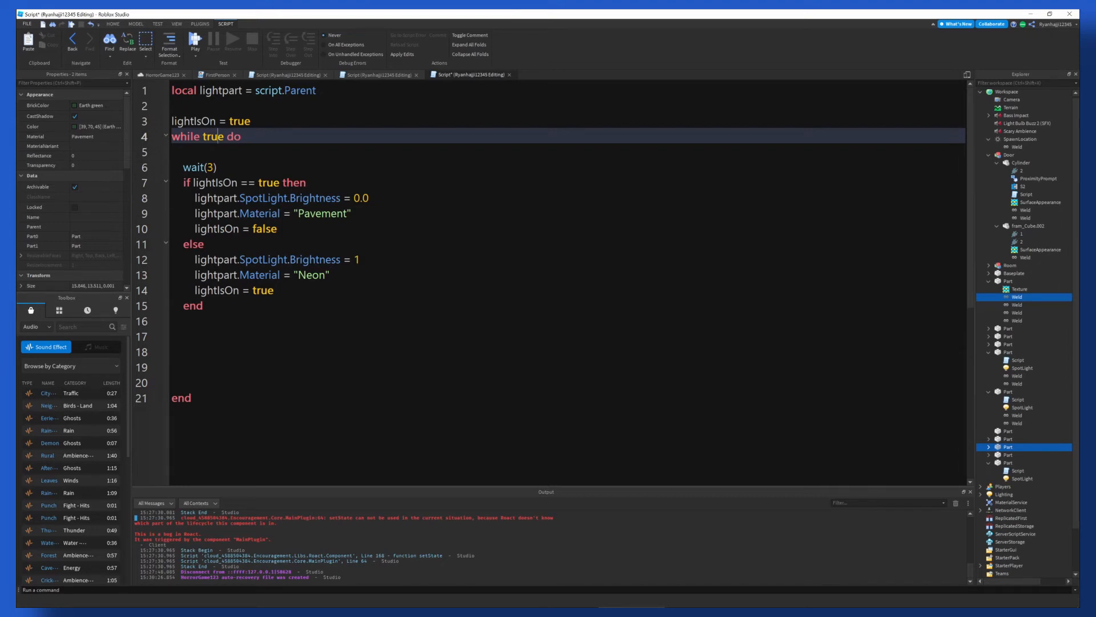
double_click(198, 167)
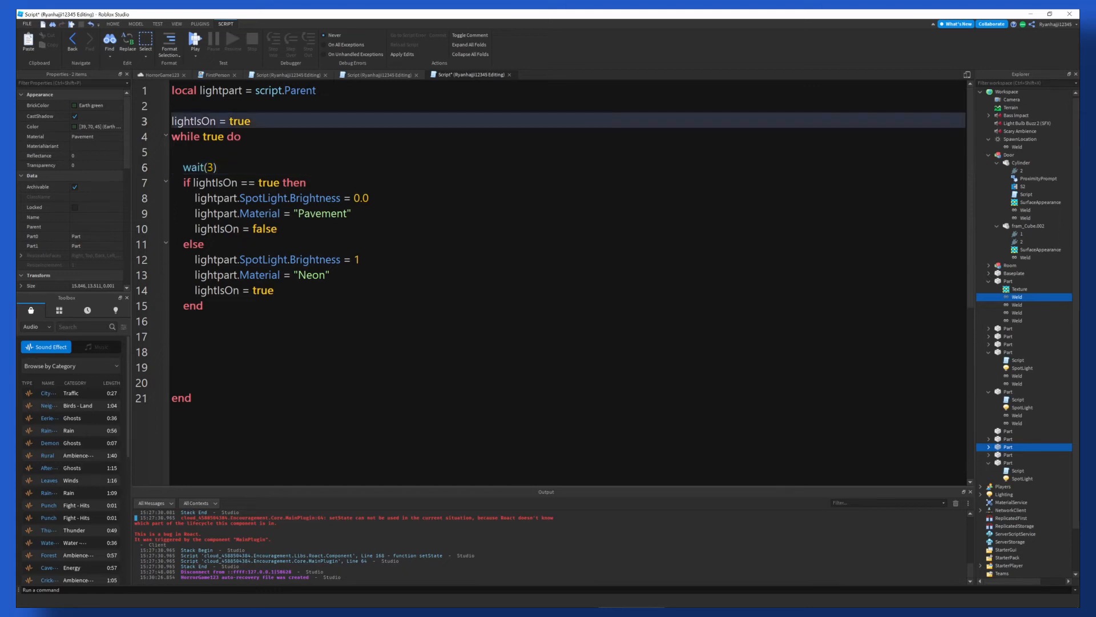
double_click(237, 121)
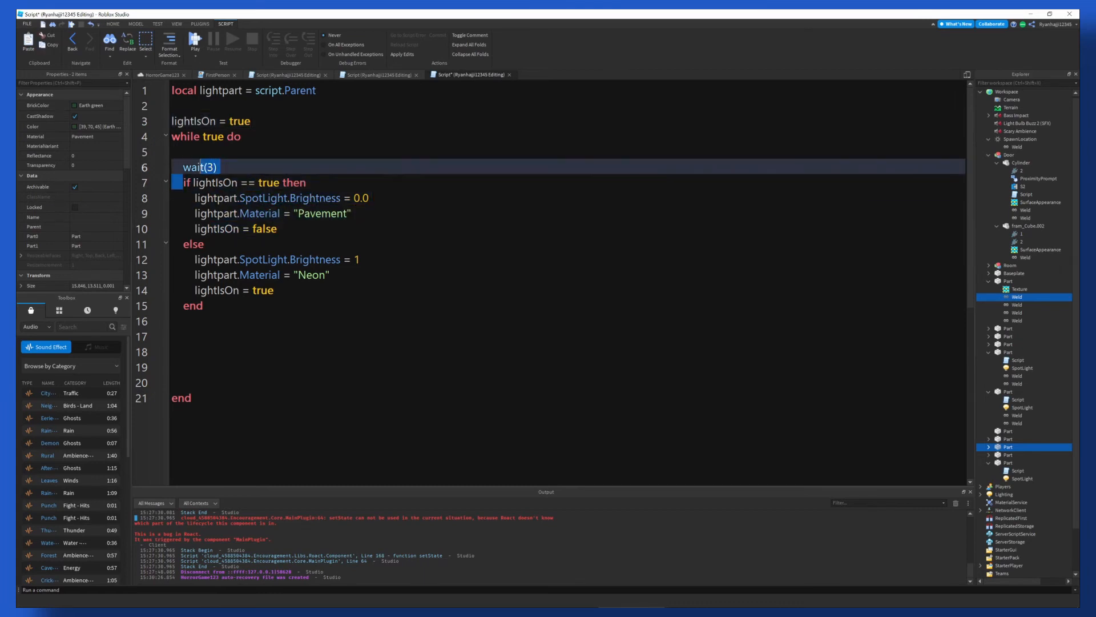
drag(185, 182, 277, 229)
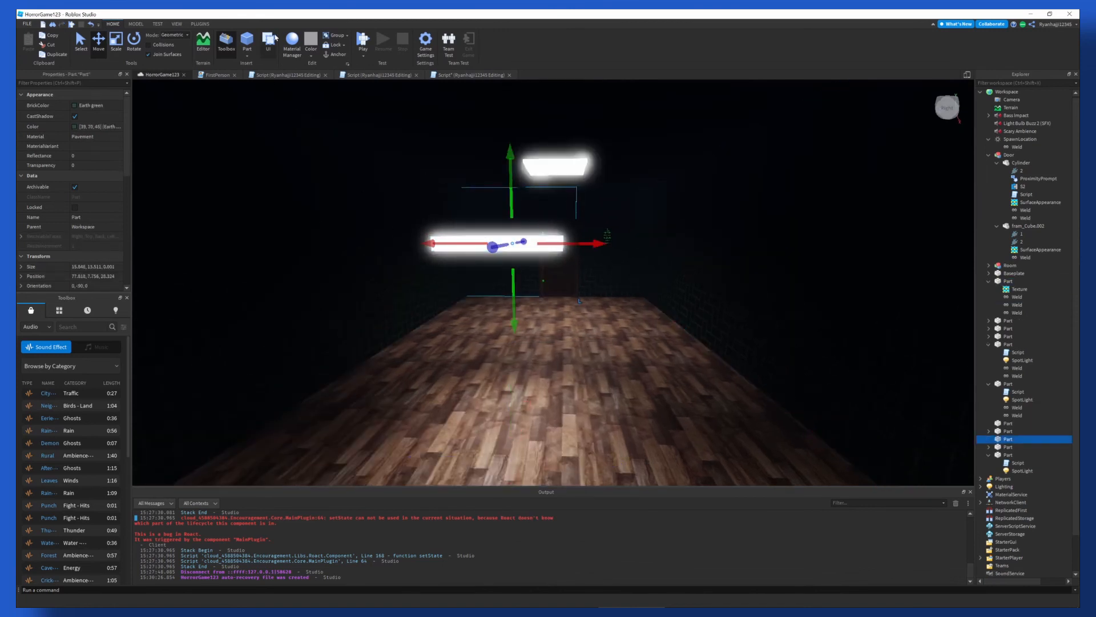
mouse_move(362, 41)
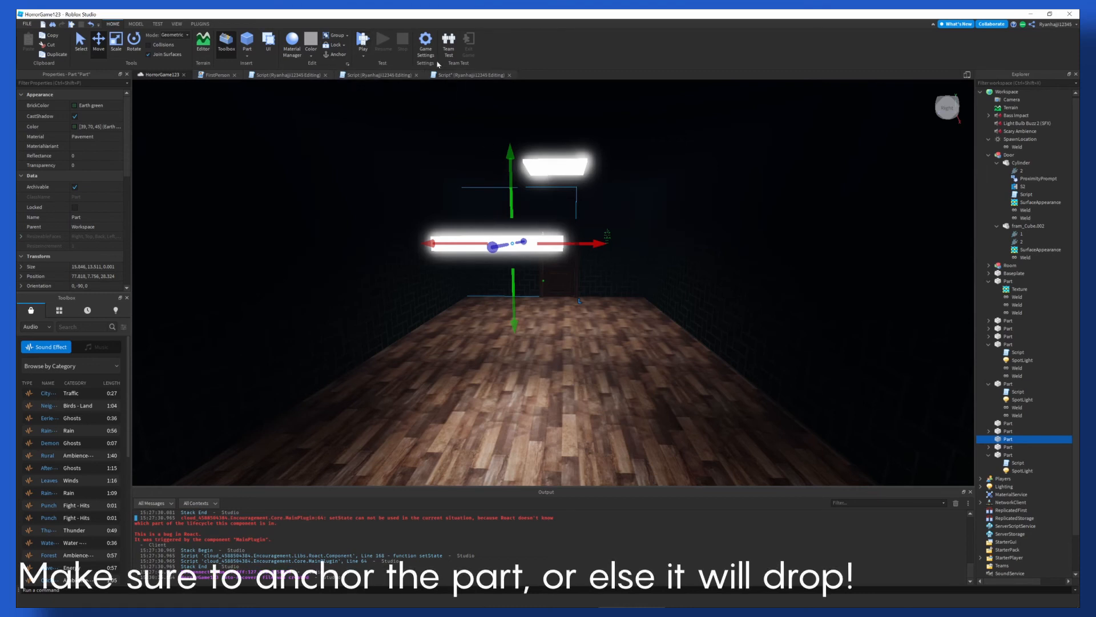
Step: Start a Play test of the game to watch the light toggle
click(362, 39)
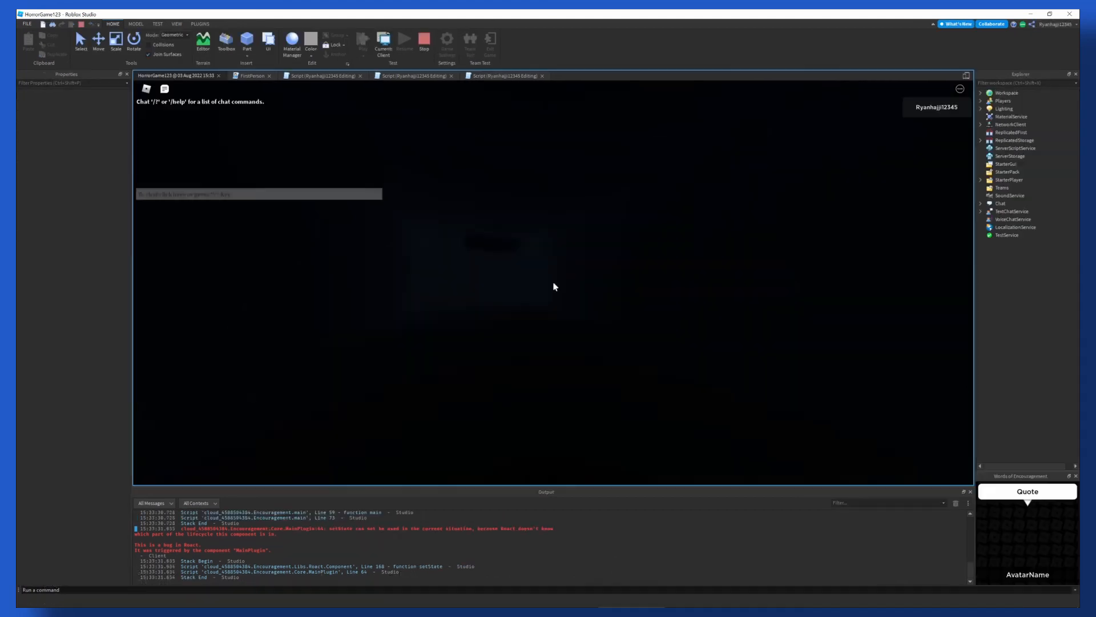